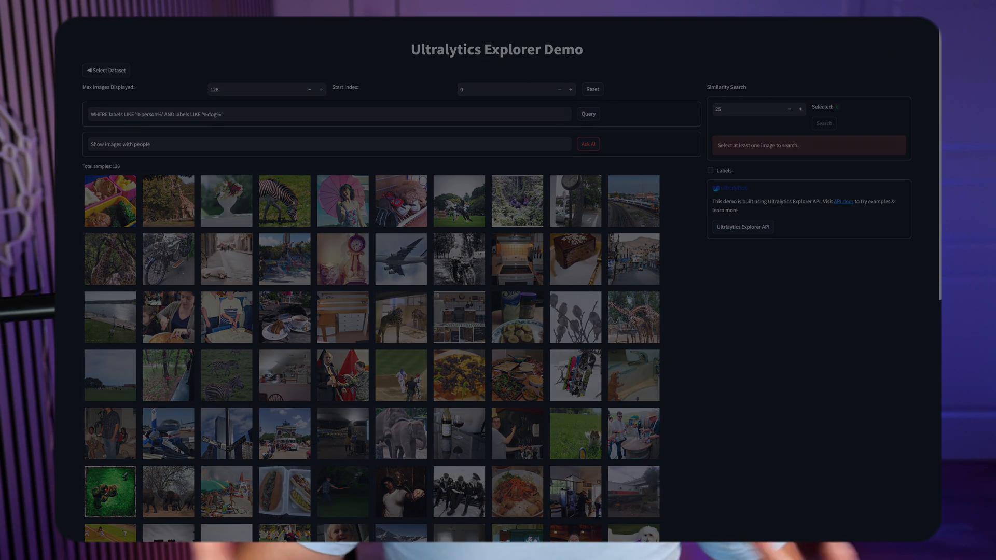
# Leave the Explorer demo and show the Ultralytics YOLOv8 Docs home page
pyautogui.click(588, 114)
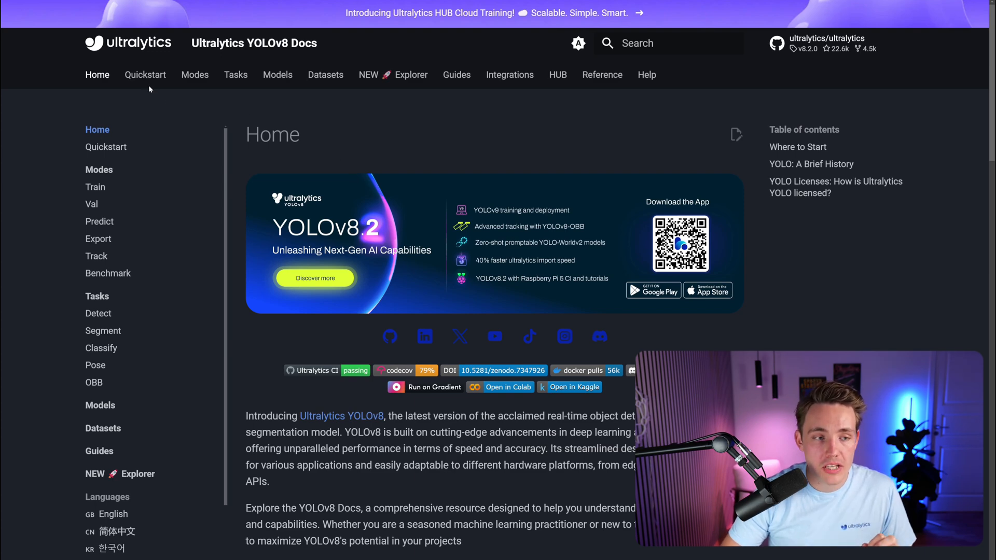
# Show the Simple Utilities guide under Quickstart, scrolled to its Utilities contents
pyautogui.click(146, 74)
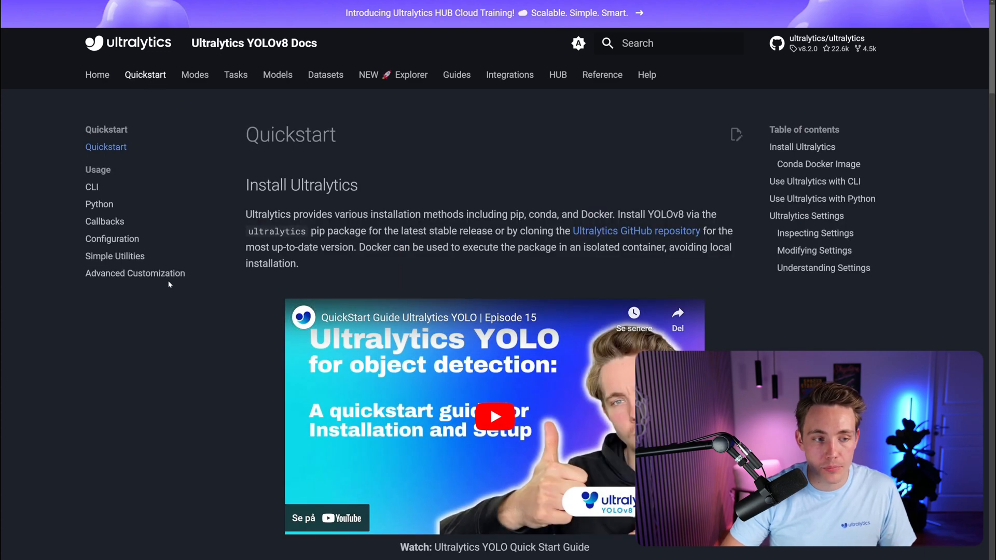
pyautogui.moveTo(123, 257)
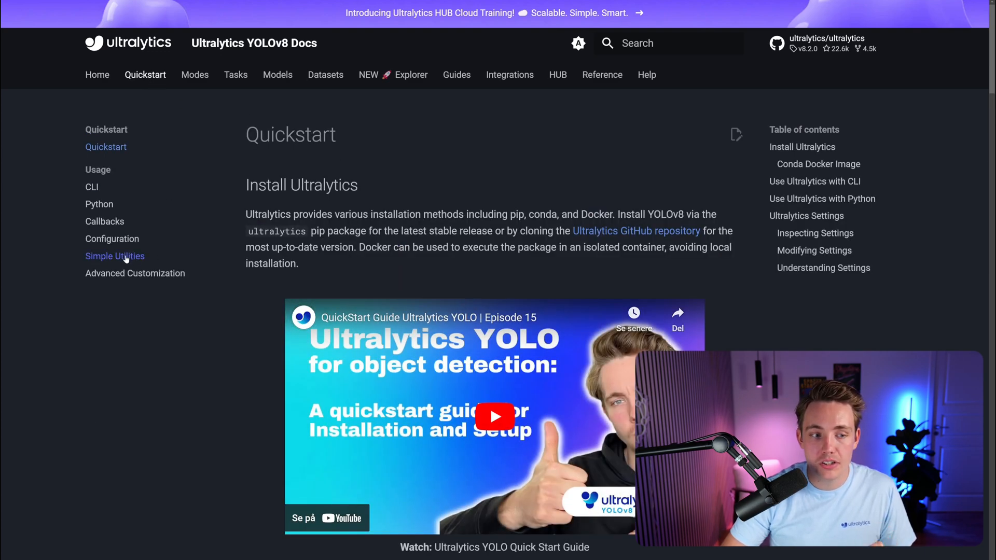
pyautogui.click(115, 256)
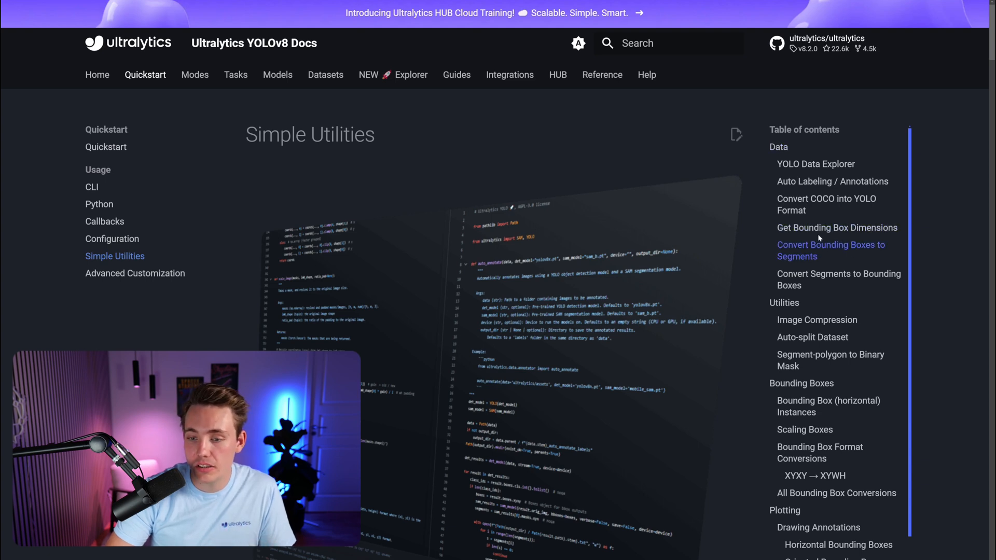
pyautogui.scroll(-3)
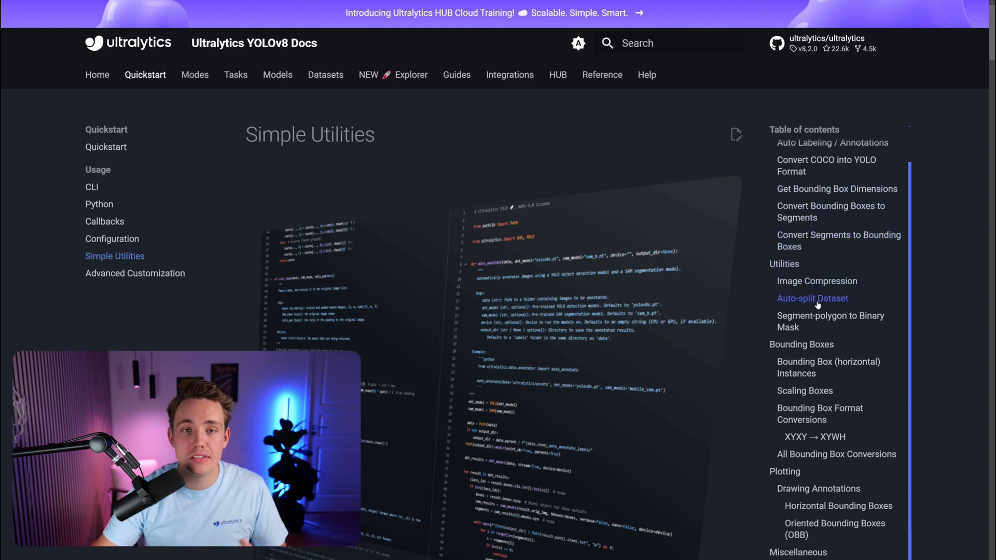
pyautogui.moveTo(820, 305)
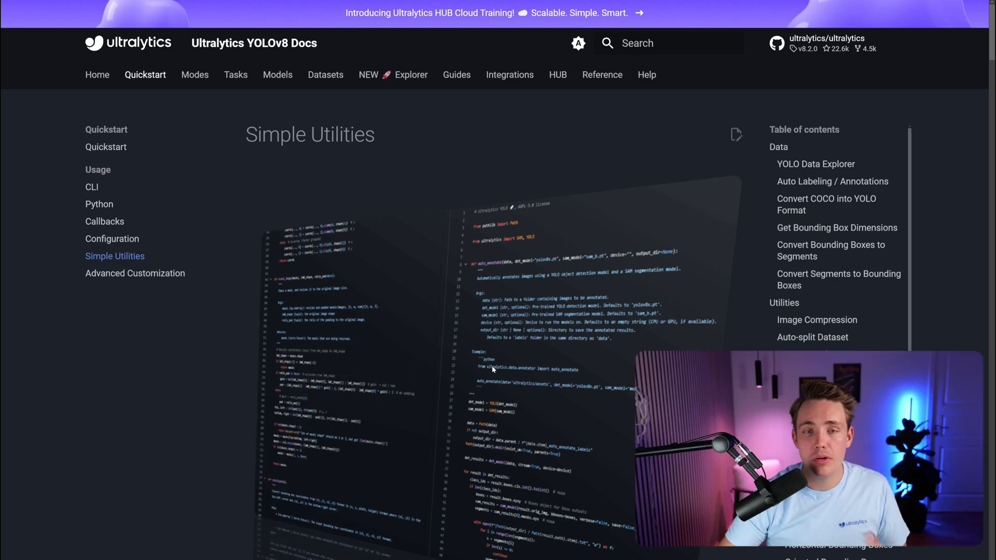
# Scroll the Simple Utilities page down to the Auto Labeling / Annotations auto_annotate example
pyautogui.scroll(-3)
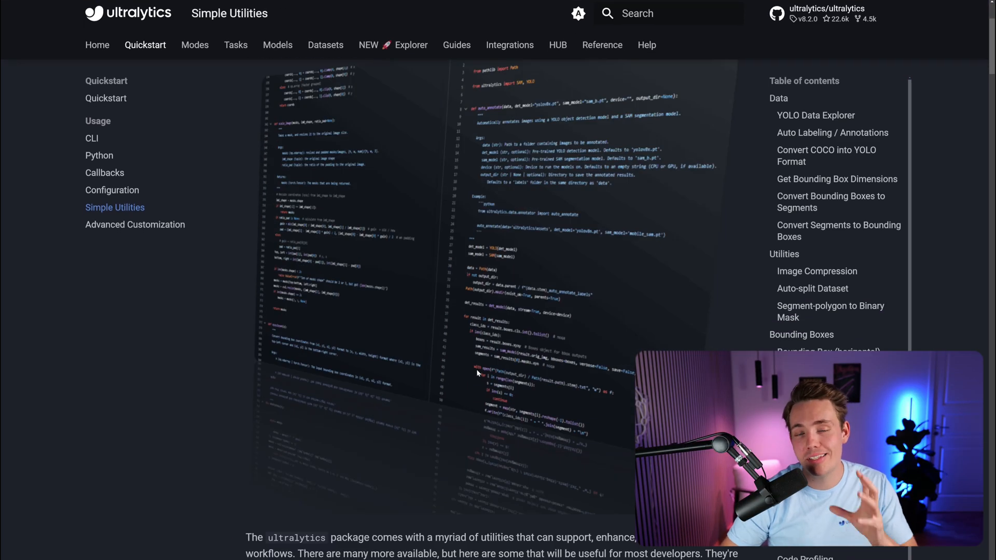
pyautogui.scroll(-3)
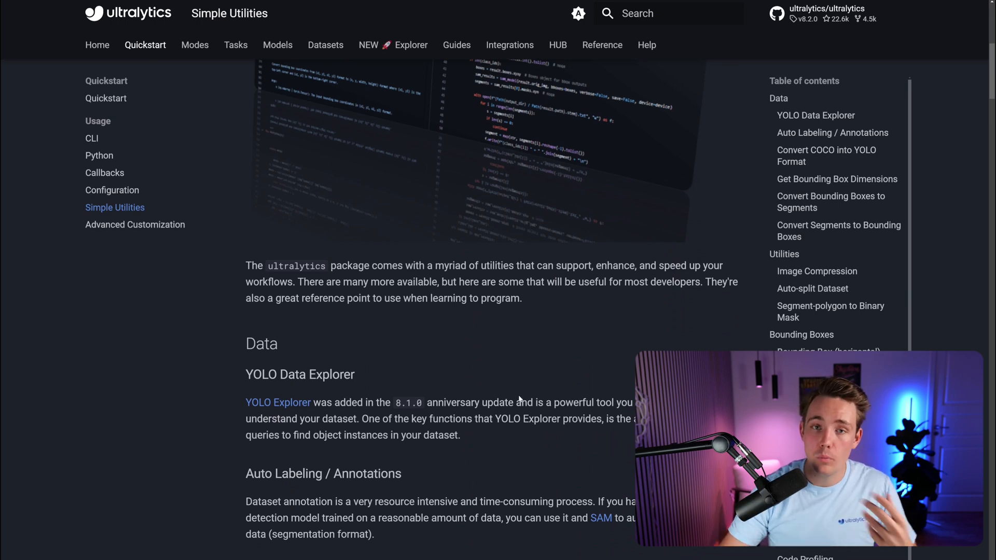
pyautogui.scroll(-3)
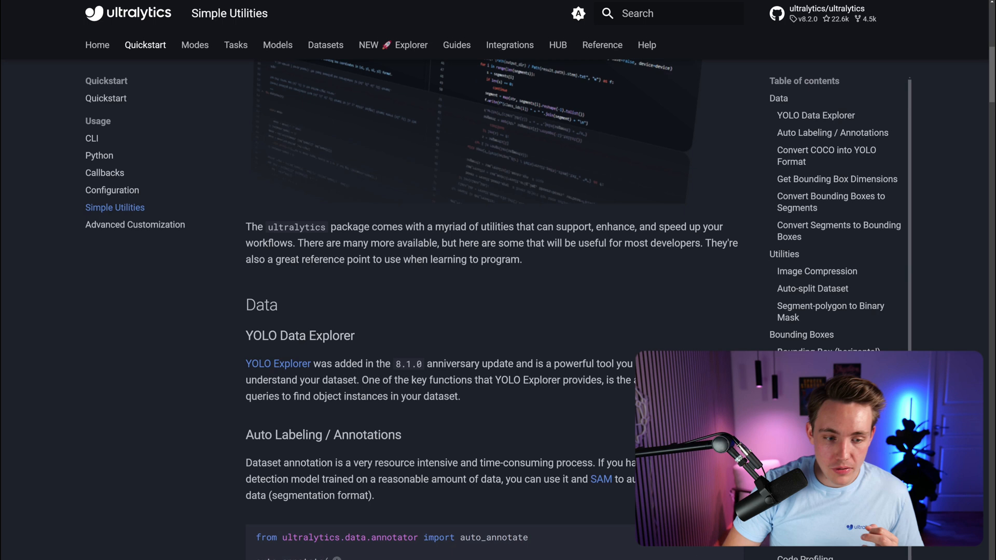
pyautogui.scroll(-3)
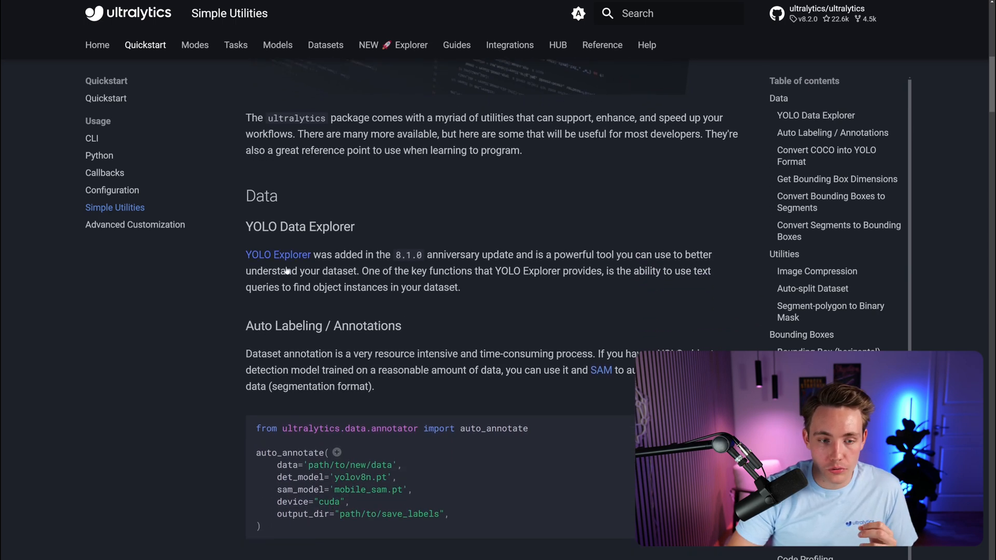
pyautogui.scroll(-3)
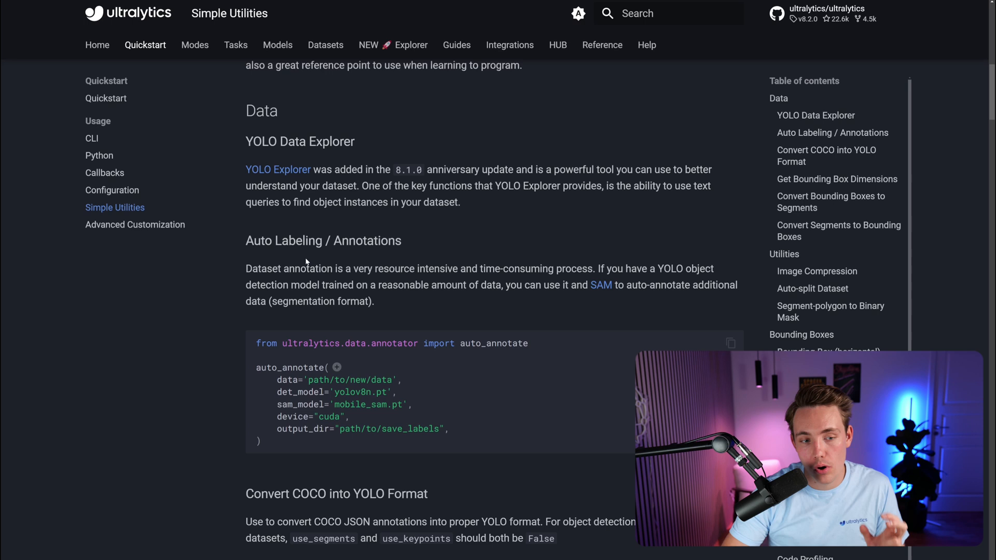
pyautogui.scroll(-3)
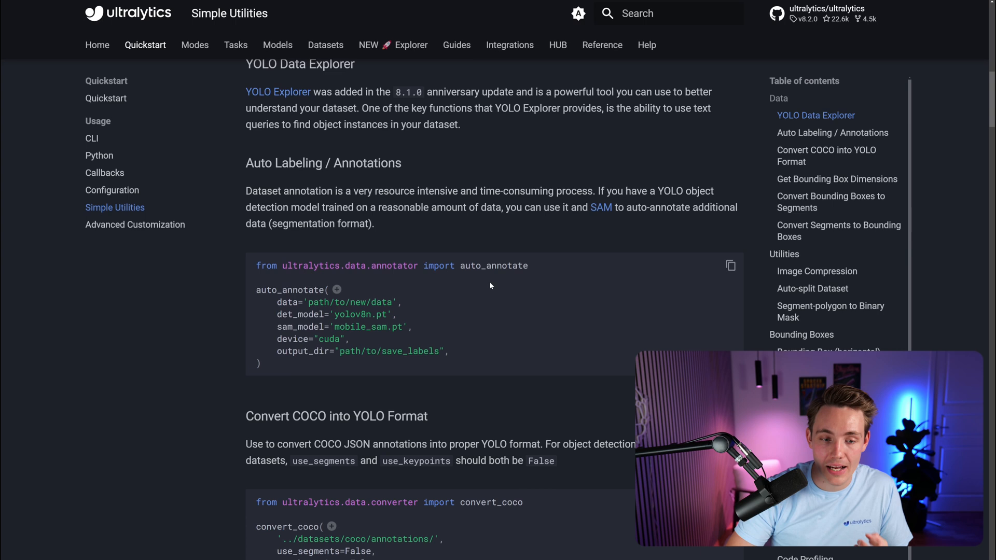
pyautogui.moveTo(459, 315)
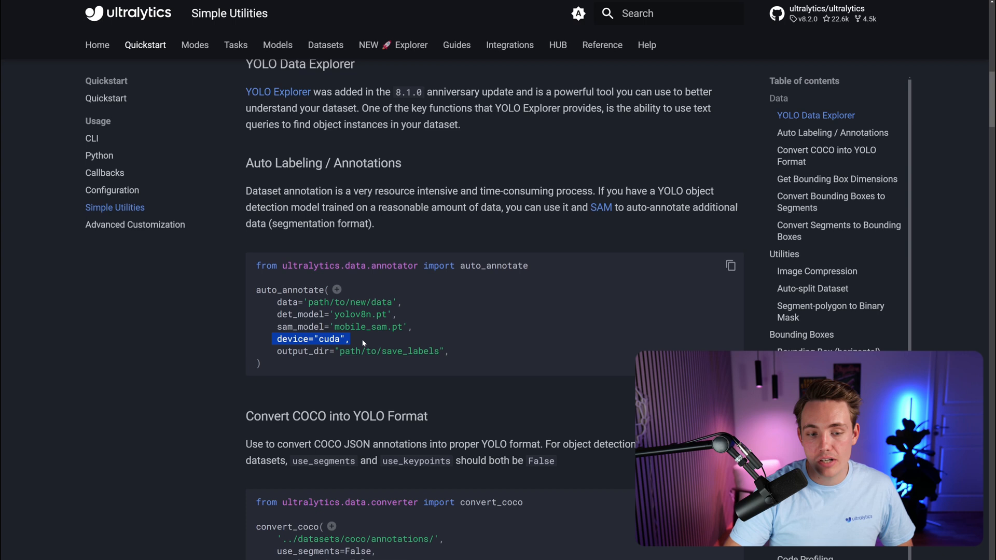
pyautogui.moveTo(456, 365)
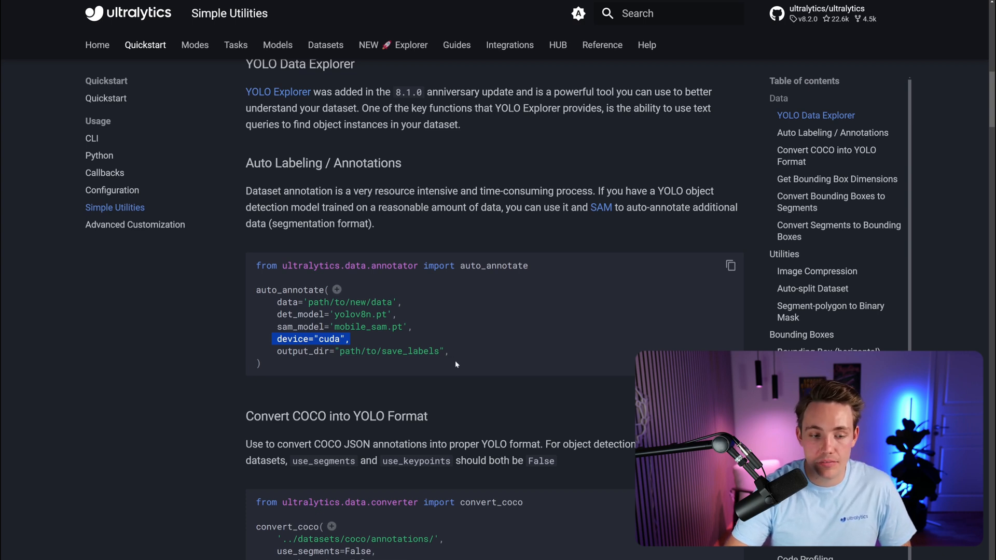
pyautogui.scroll(-3)
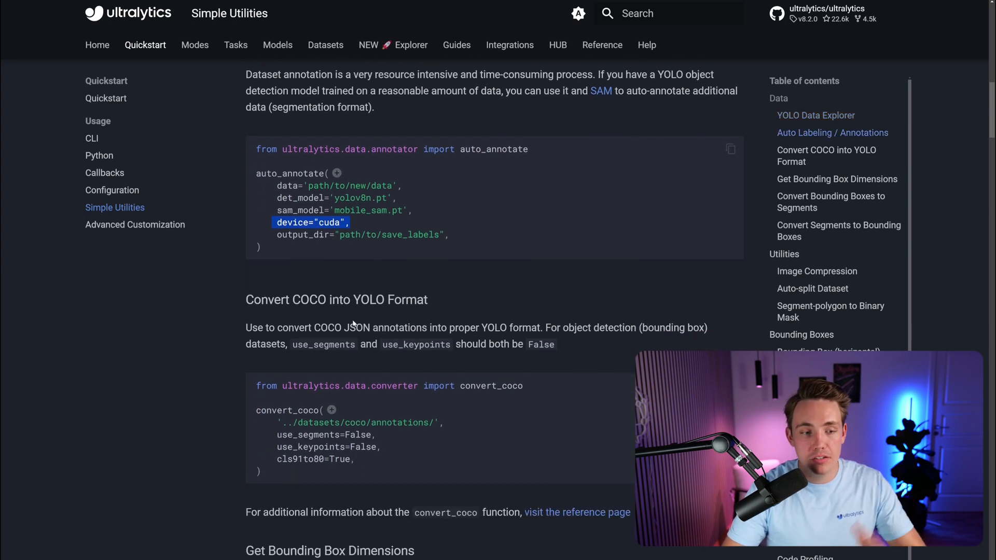
pyautogui.scroll(-3)
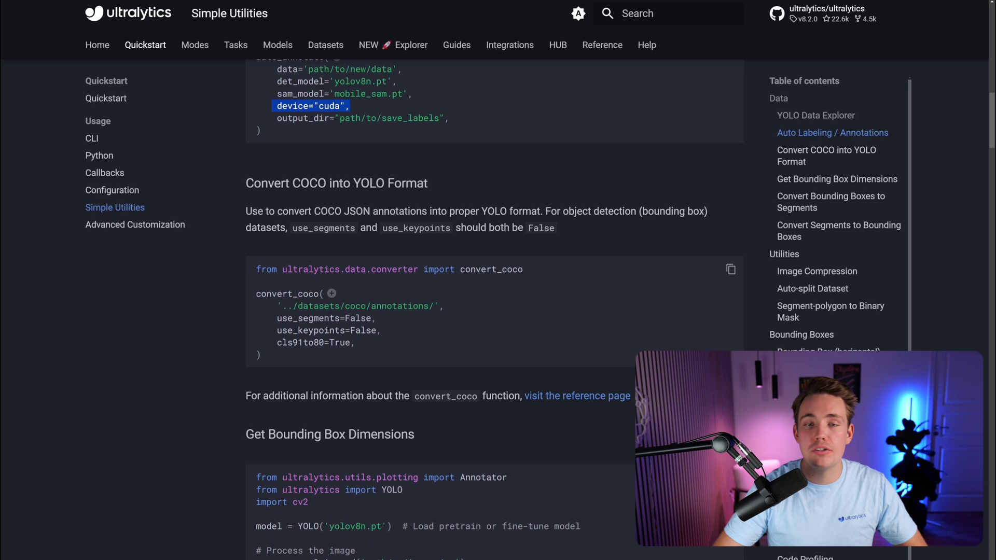
pyautogui.scroll(-3)
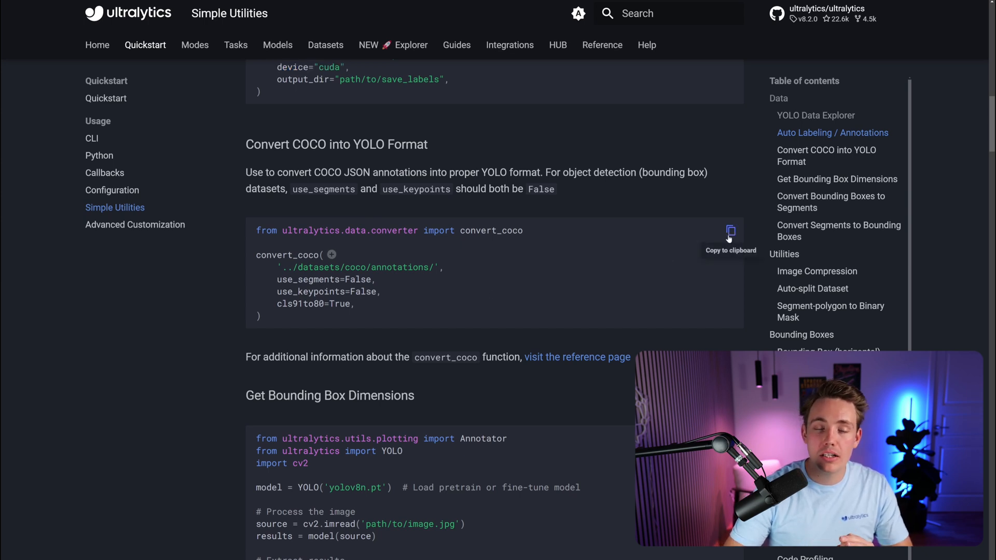
pyautogui.moveTo(685, 269)
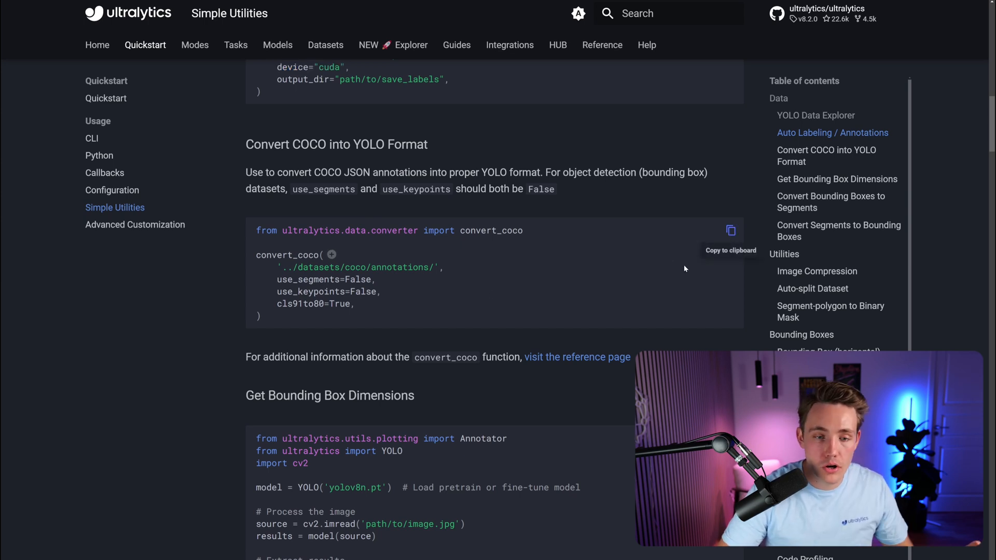
pyautogui.scroll(3)
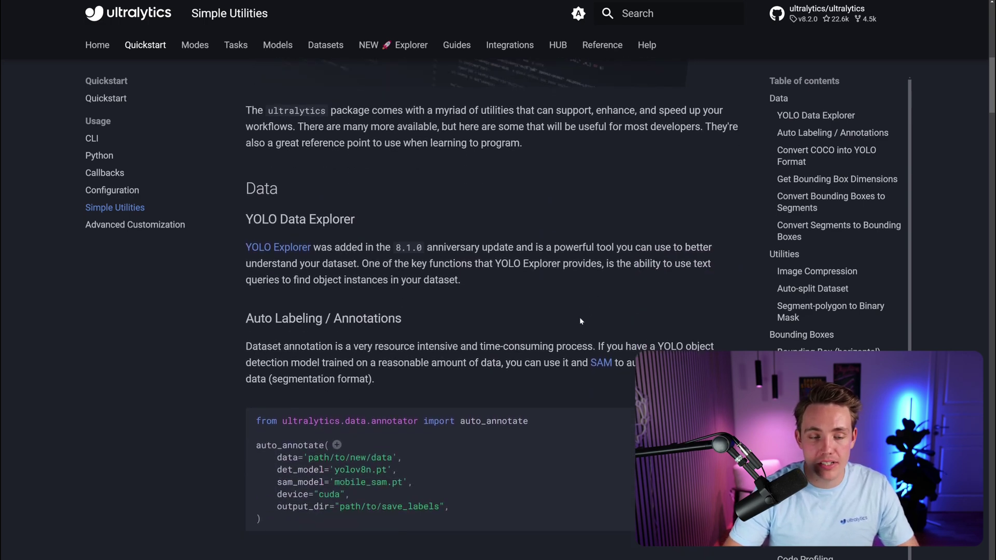
pyautogui.scroll(-3)
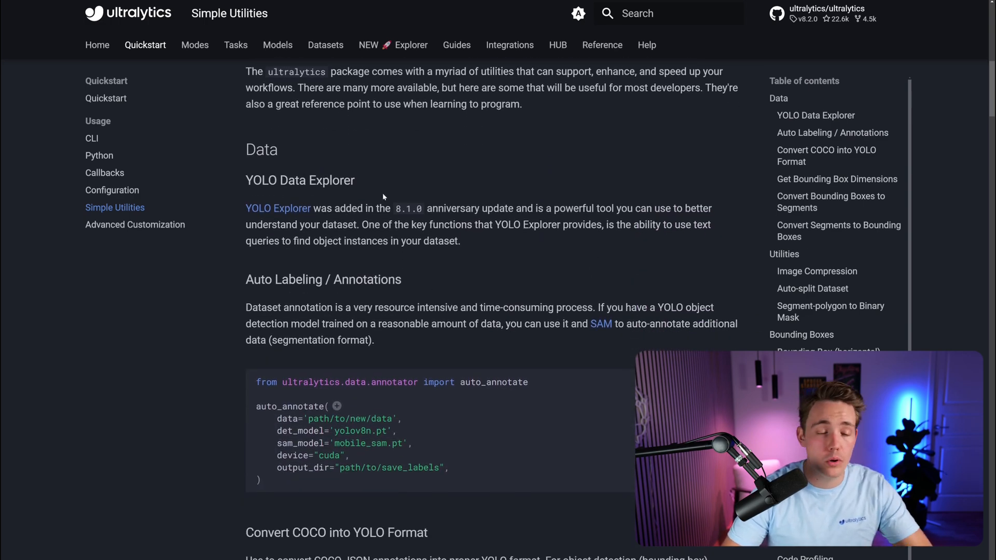
# Show the Explorer guide's Installation of optional dependencies section
pyautogui.click(411, 45)
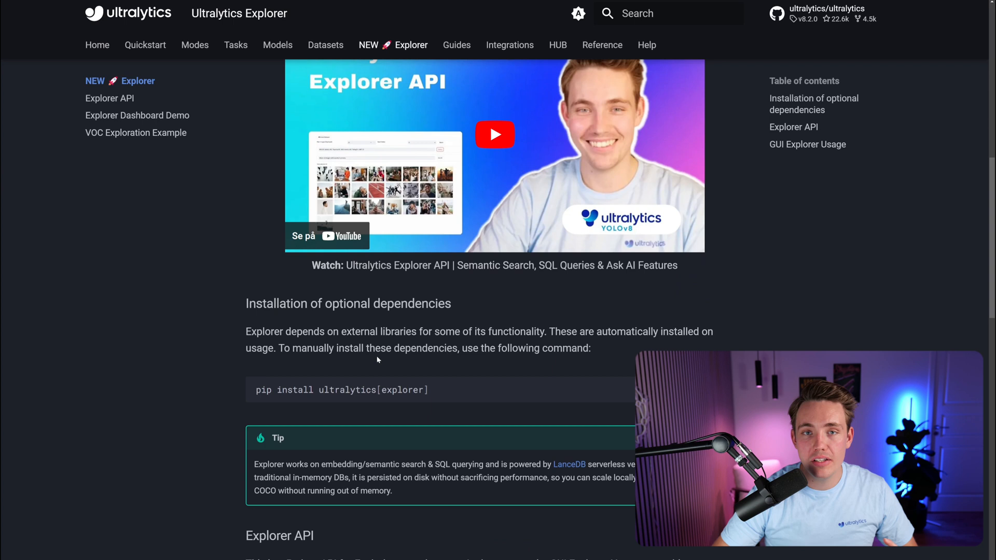
pyautogui.scroll(-3)
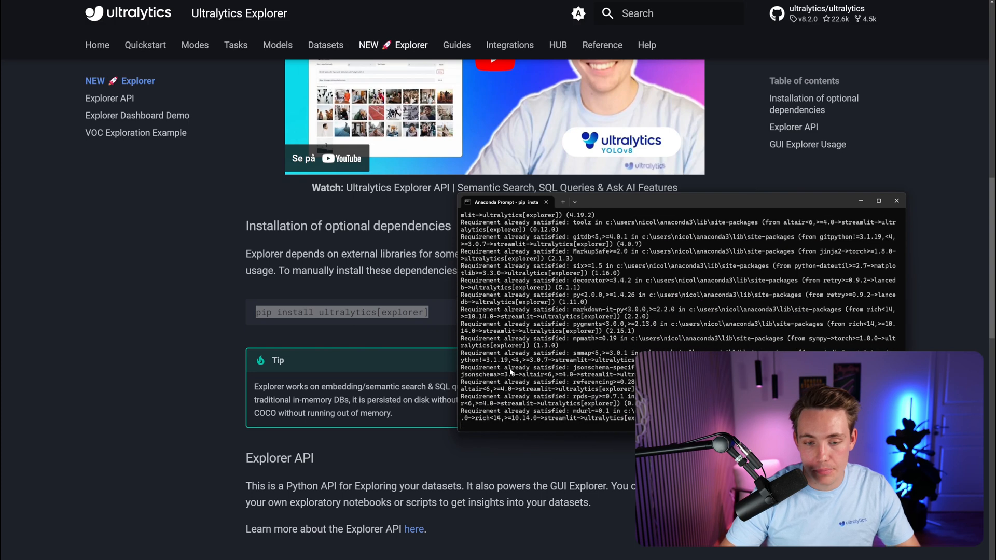
pyautogui.scroll(-3)
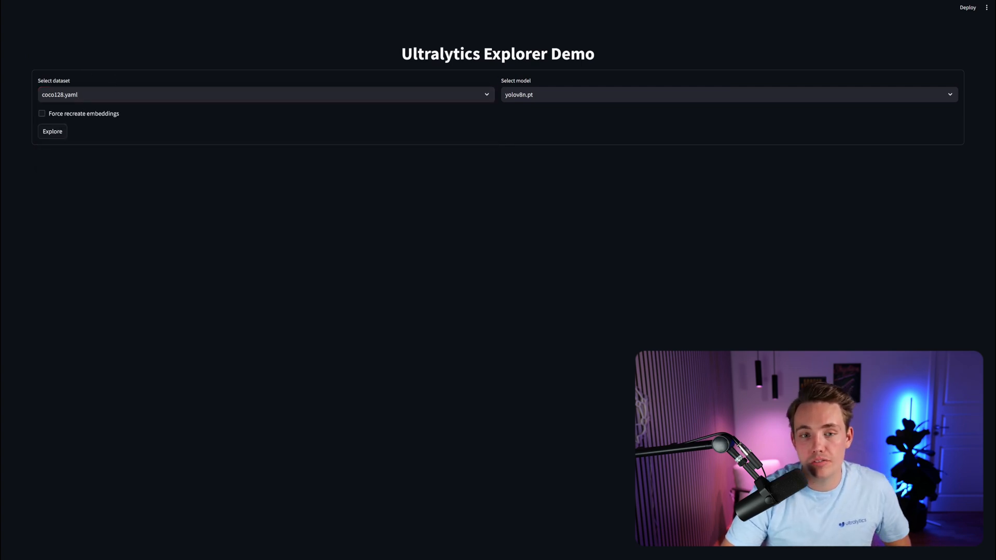
# Explore coco128.yaml with the yolov8n.pt model to build the 128-image embeddings grid
pyautogui.click(727, 98)
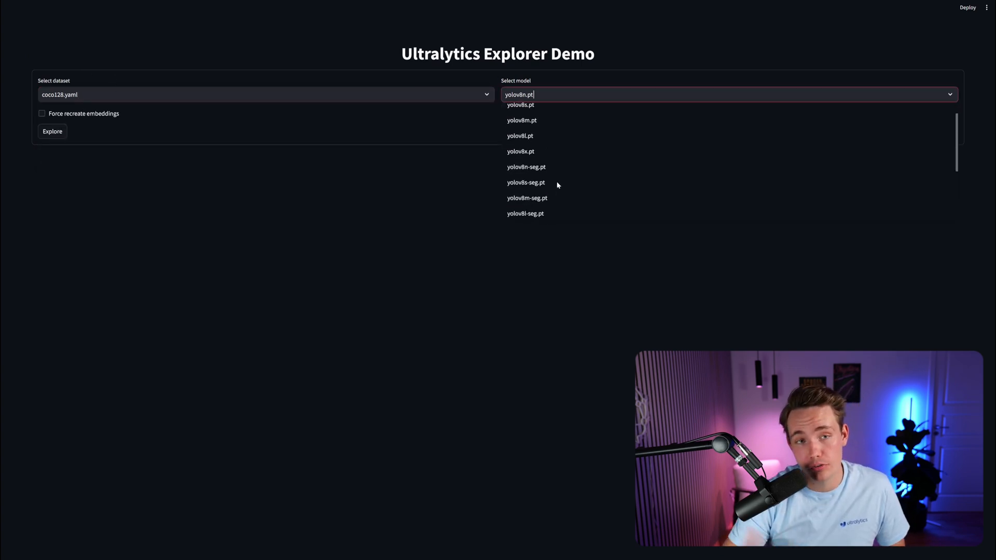
pyautogui.click(51, 132)
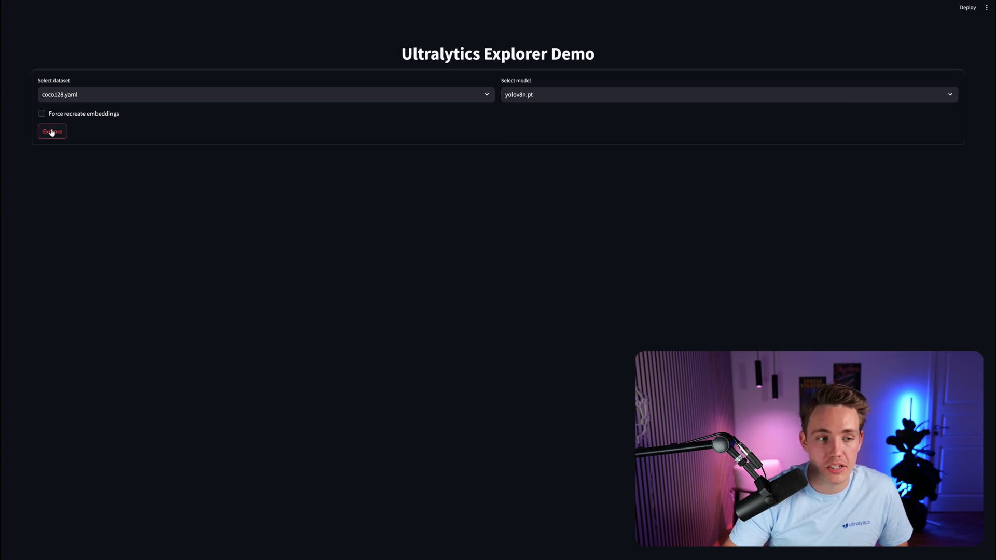
pyautogui.click(52, 131)
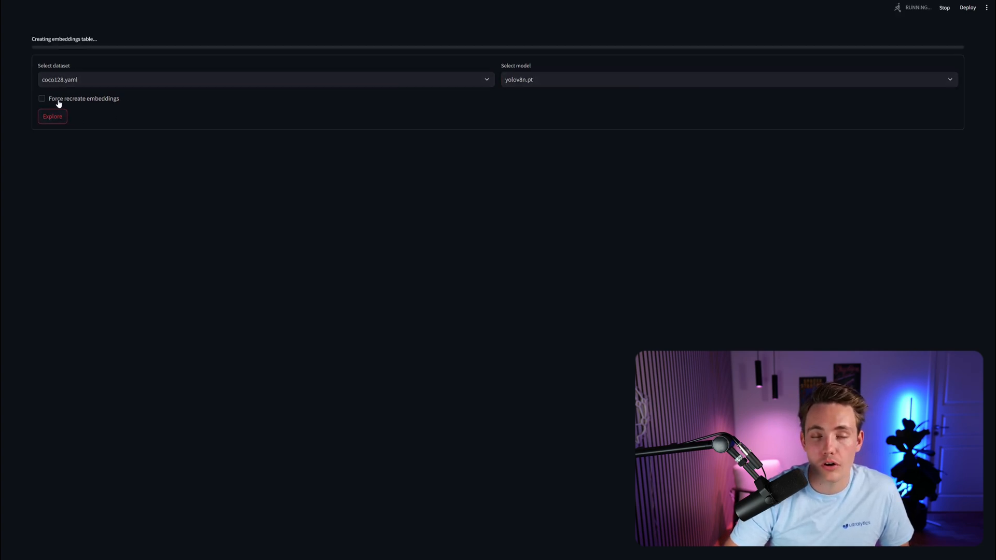
pyautogui.click(52, 116)
pyautogui.write('Show images with 1')
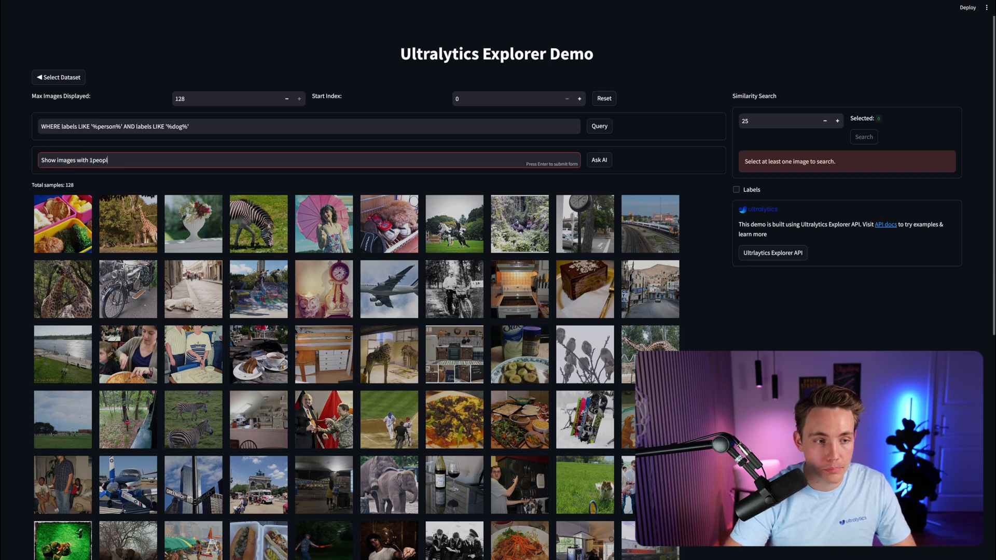
# Ask AI for images with people, narrowing the grid to 61 images, then restore all 128
pyautogui.write('people')
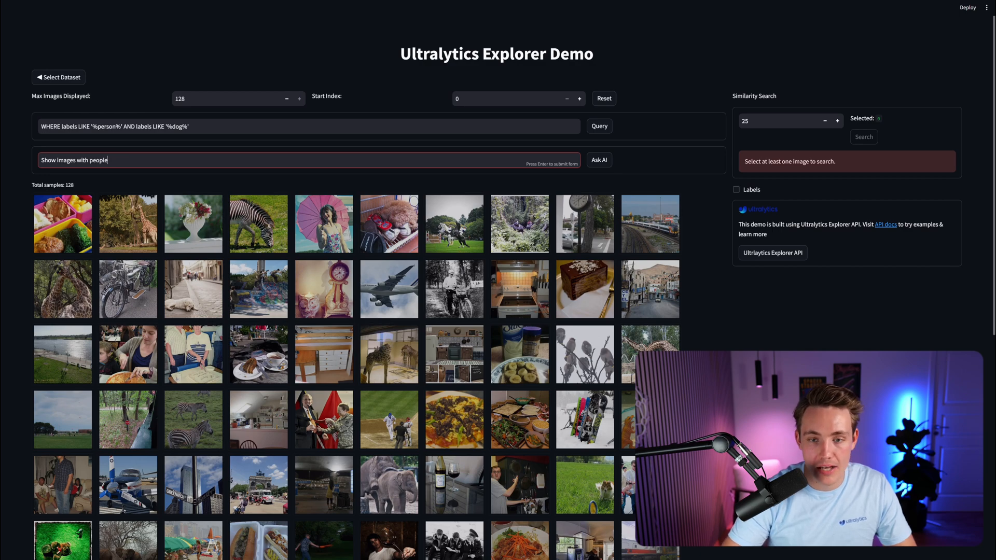
pyautogui.click(599, 160)
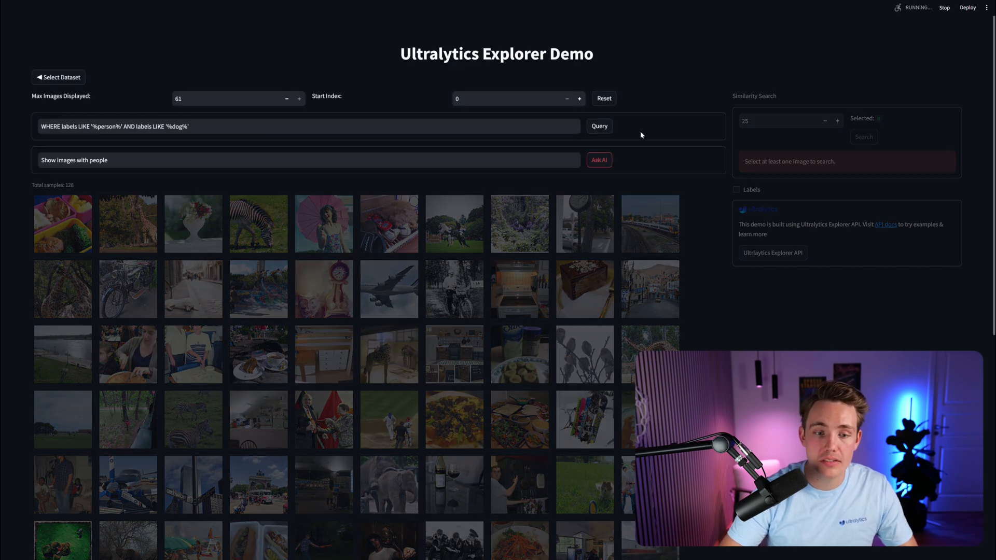
pyautogui.click(600, 126)
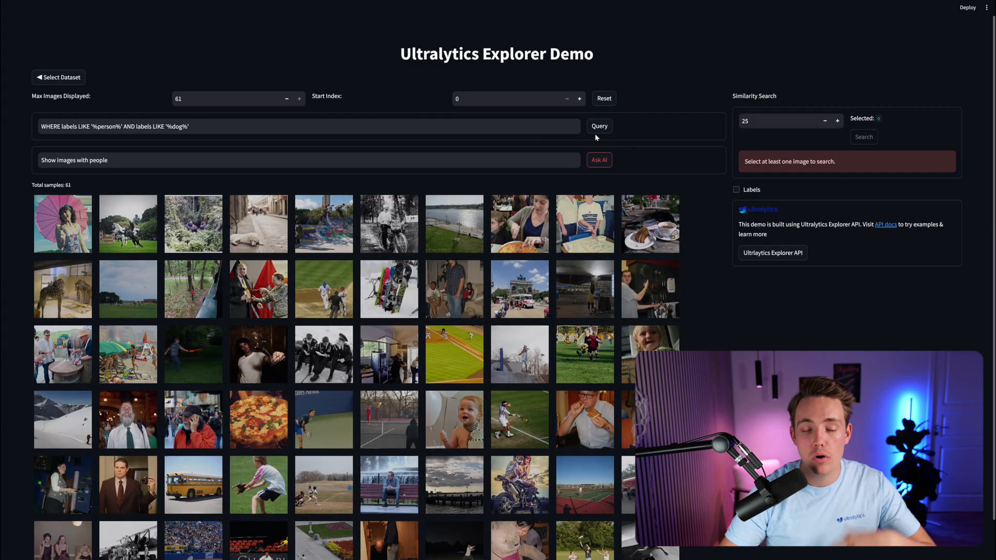
pyautogui.click(586, 224)
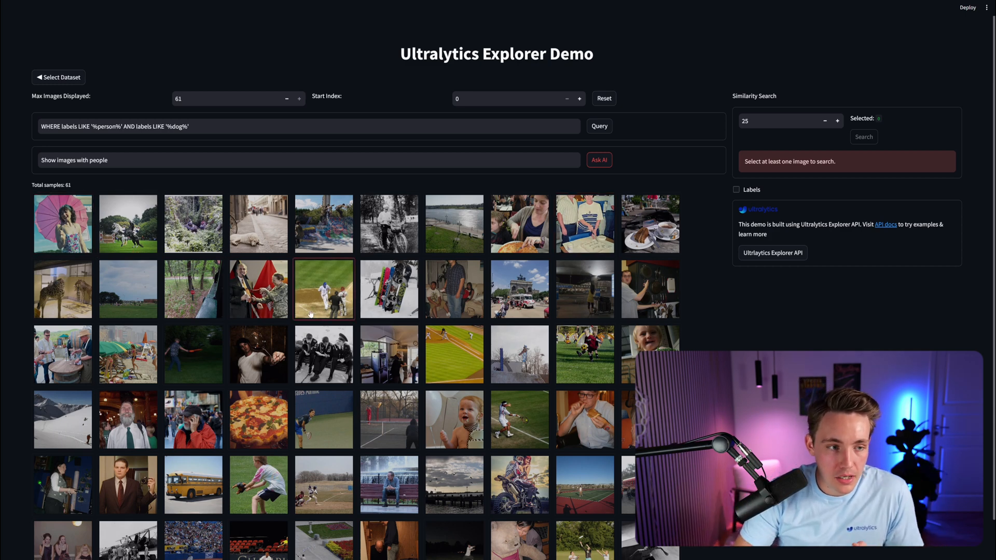
pyautogui.click(127, 224)
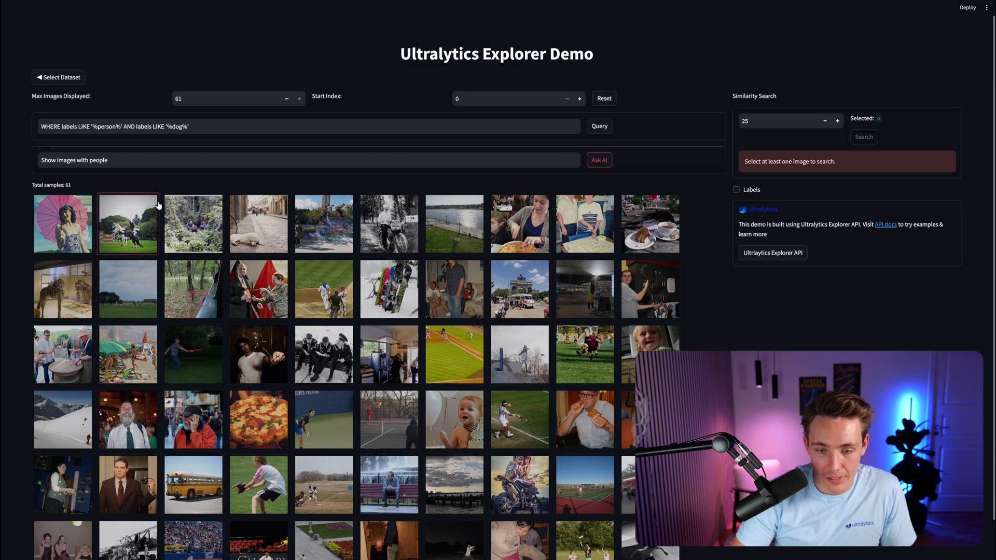
pyautogui.scroll(-3)
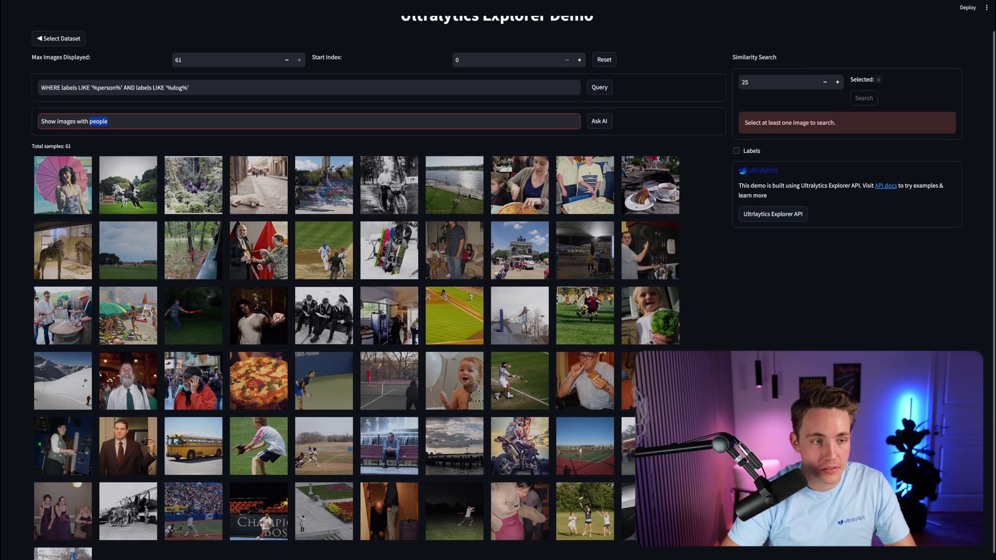
# Ask AI 'Show images with grass' and then 'animals', both returning no results
pyautogui.write('Show images with grass')
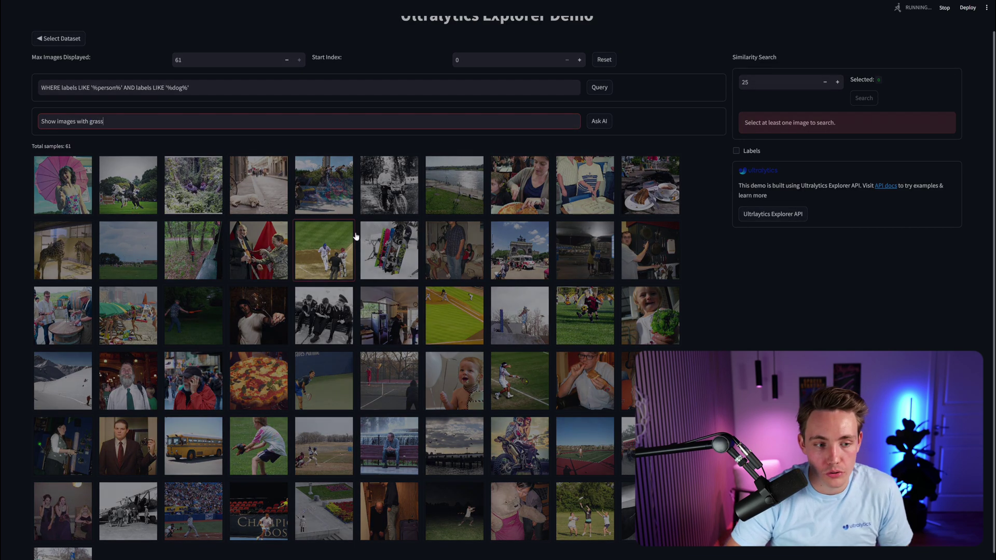
pyautogui.click(600, 120)
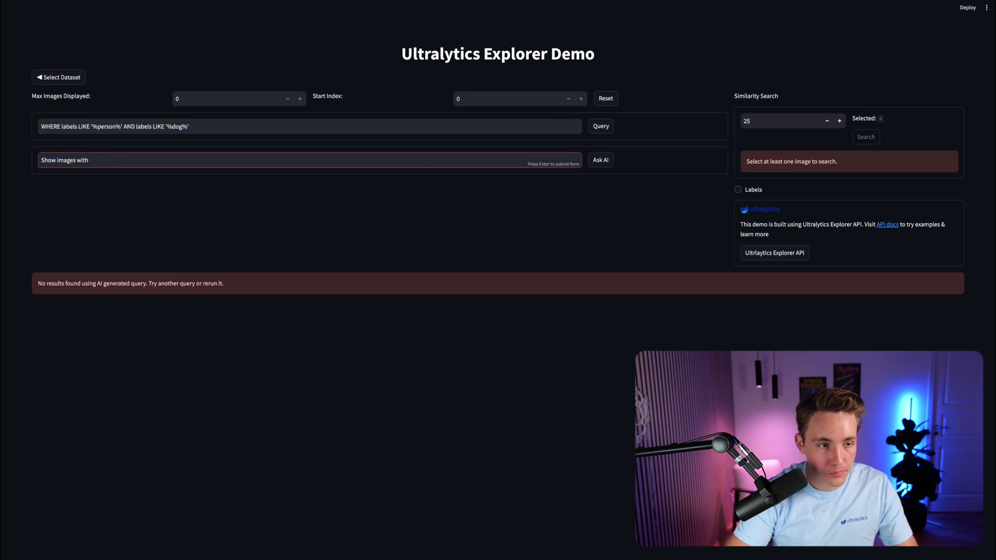
pyautogui.write('animals')
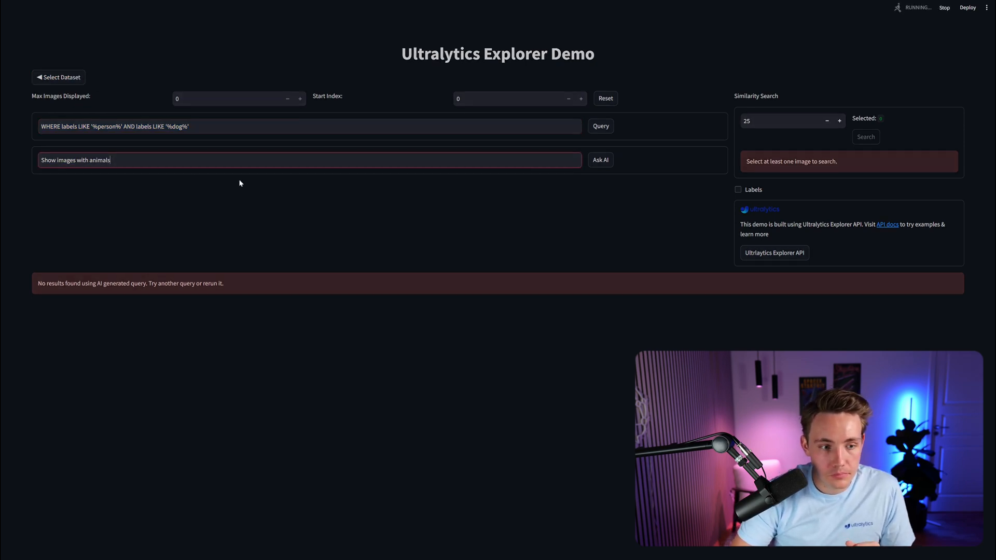
pyautogui.click(600, 159)
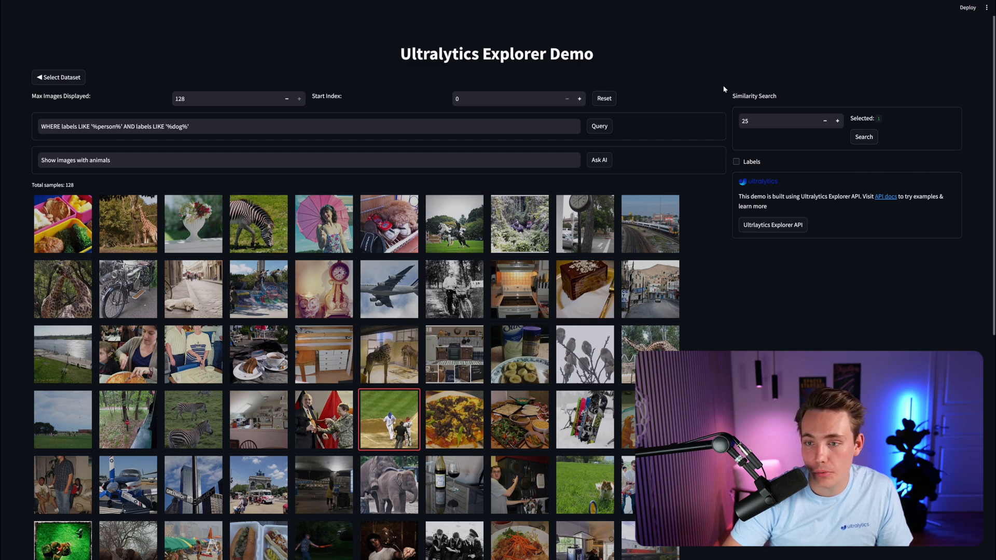
# Run a similarity search on the baseball game photo limited to 25 images
pyautogui.click(863, 136)
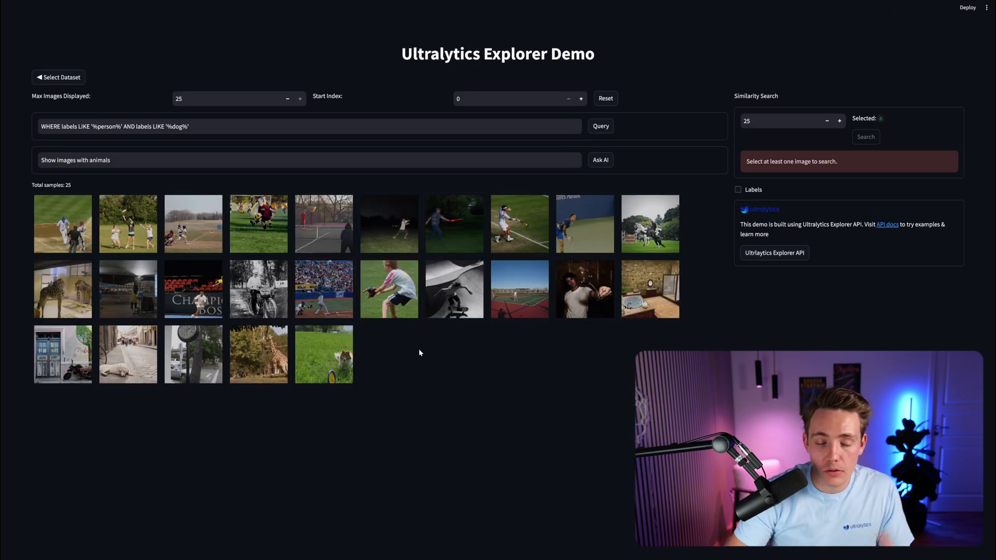
pyautogui.click(455, 224)
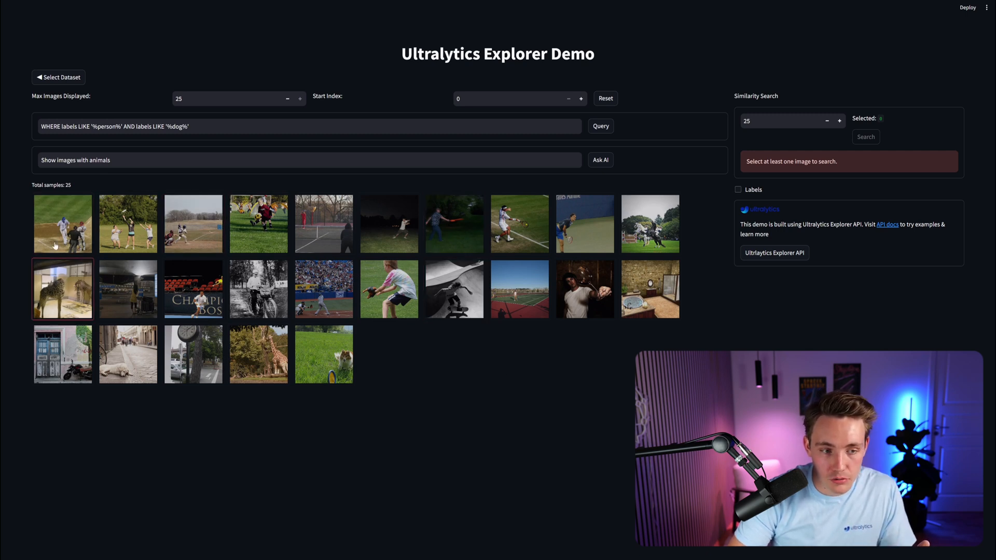
pyautogui.click(389, 289)
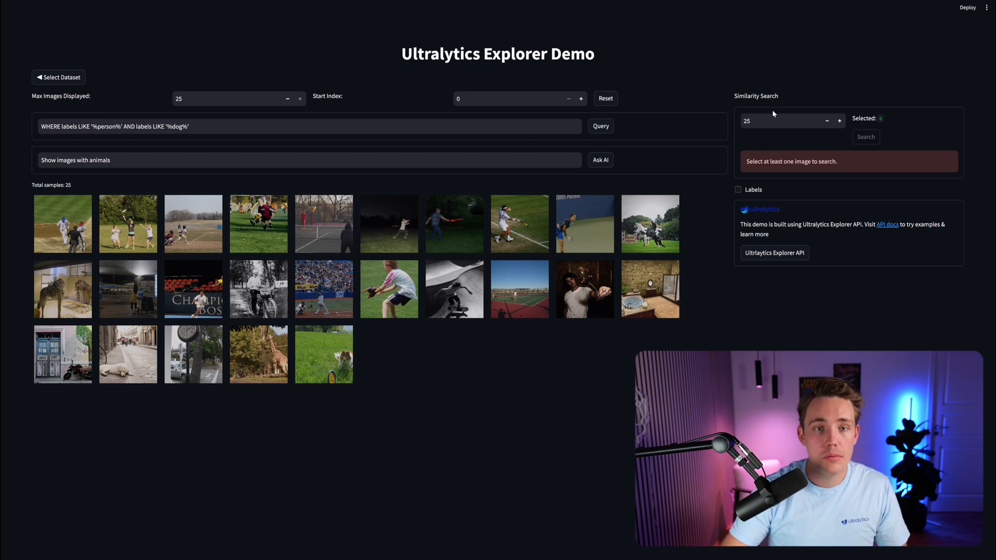
pyautogui.moveTo(622, 116)
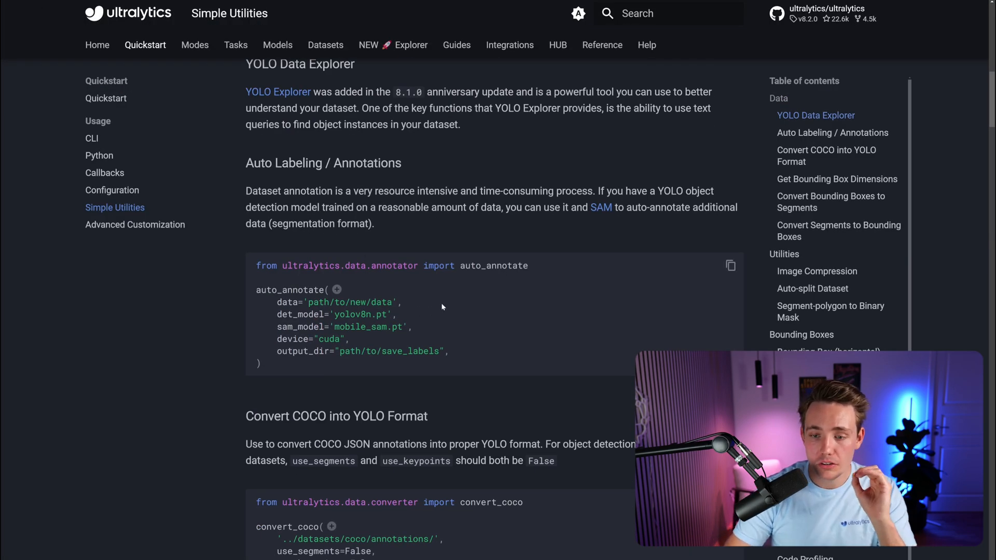
pyautogui.moveTo(730, 265)
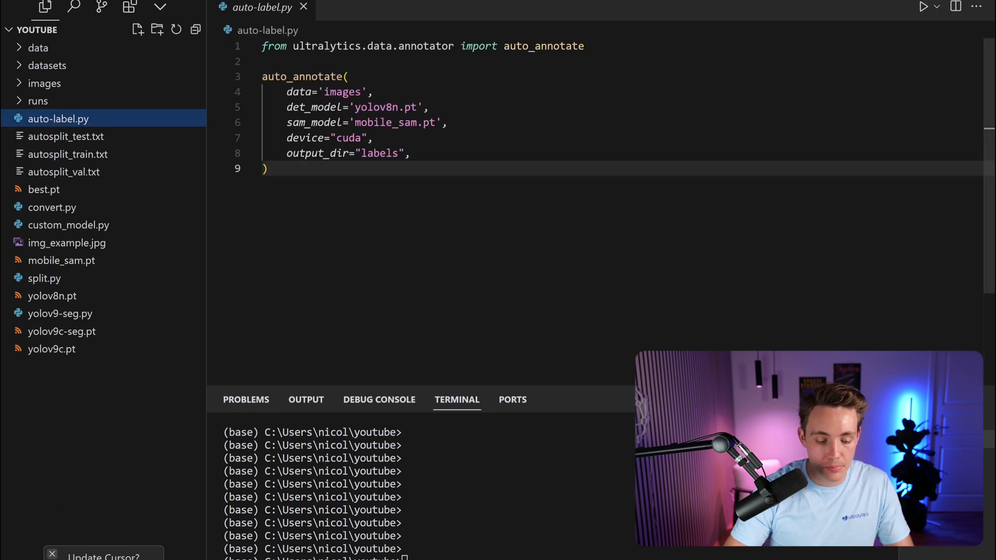
# Preview several highway traffic photos from the images folder
pyautogui.click(45, 83)
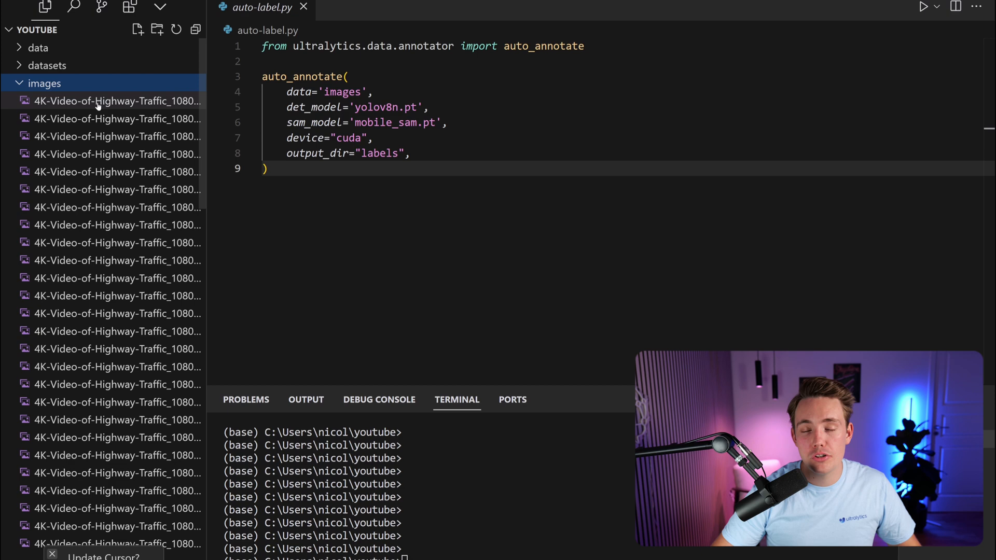
pyautogui.moveTo(98, 104)
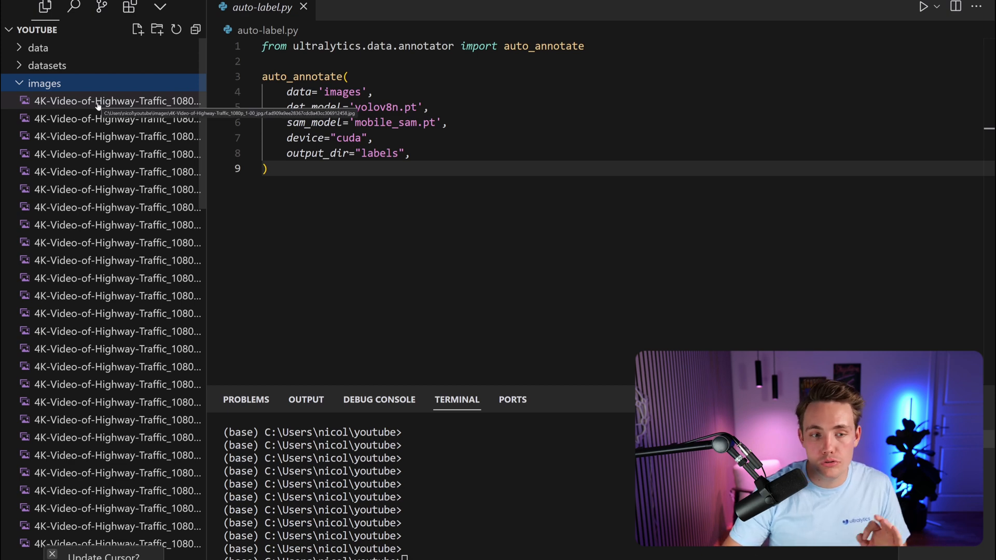
pyautogui.click(104, 101)
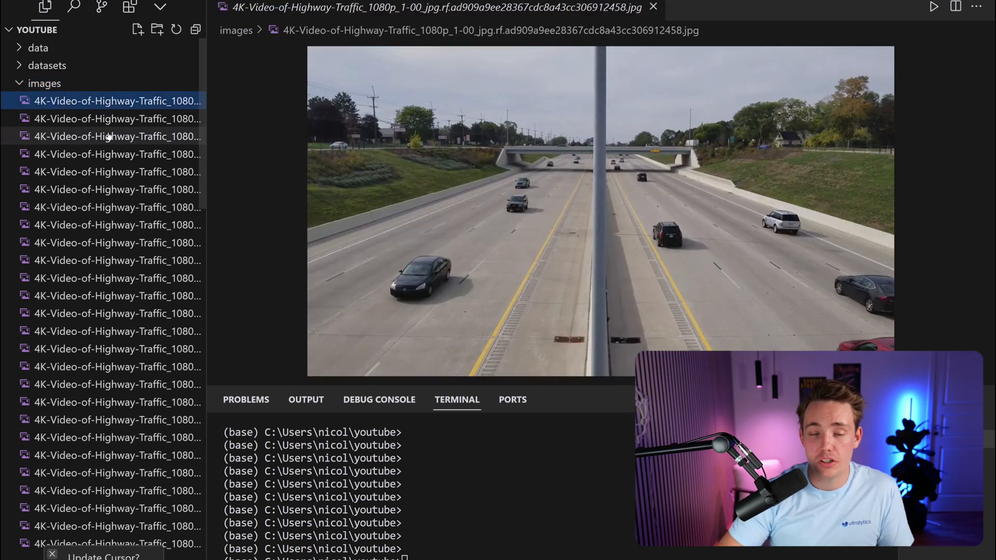
pyautogui.moveTo(104, 137)
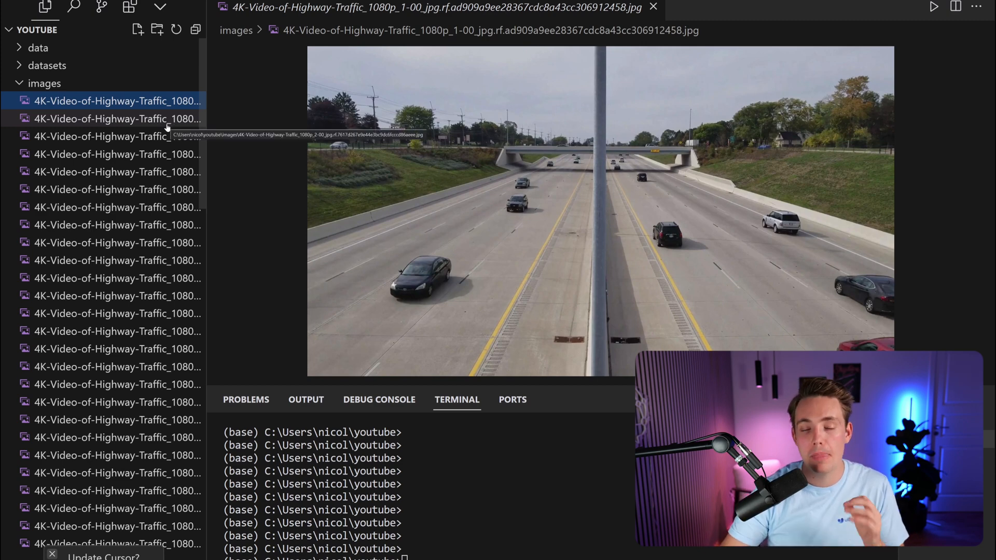
pyautogui.click(116, 118)
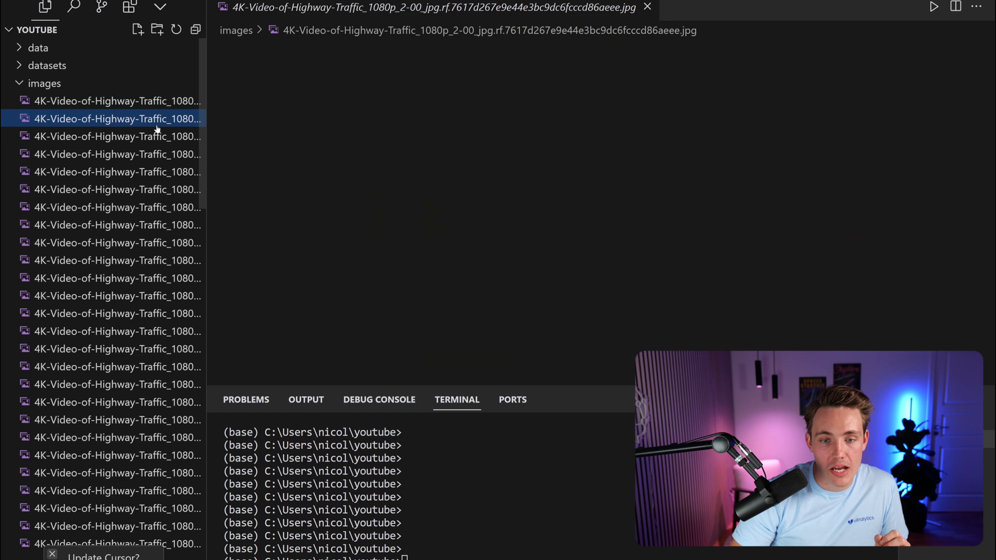
pyautogui.click(116, 313)
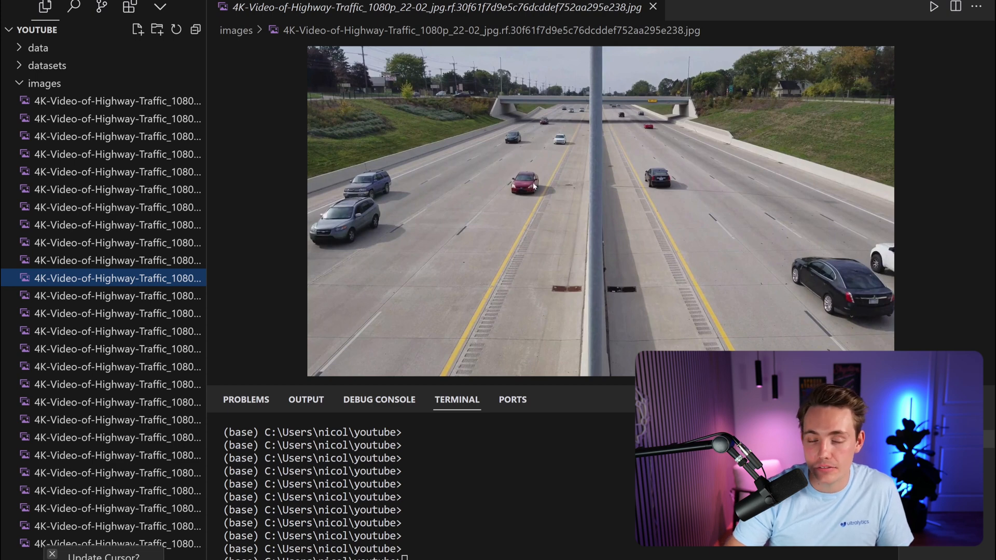
pyautogui.moveTo(622, 181)
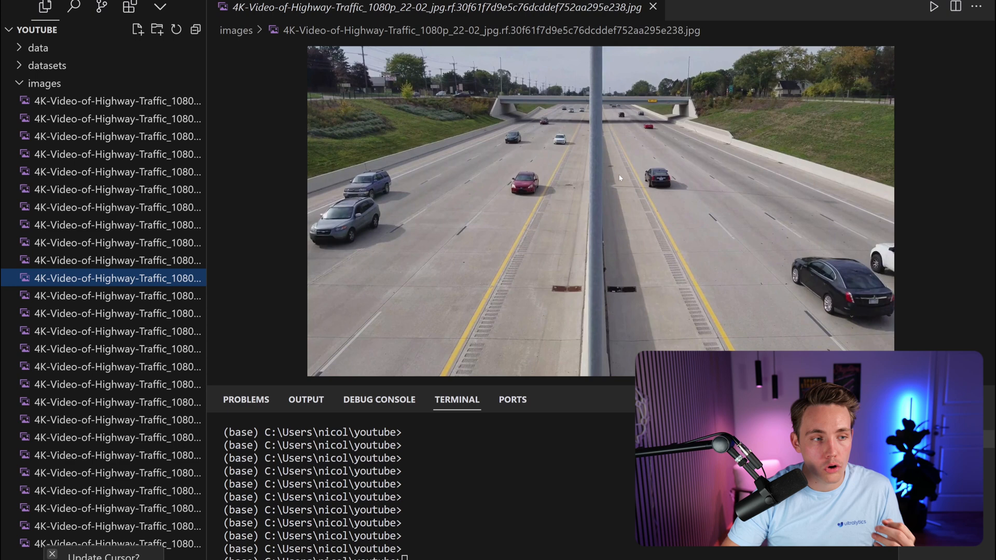
# Fold the images folder away and return to the auto-label.py script
pyautogui.click(44, 83)
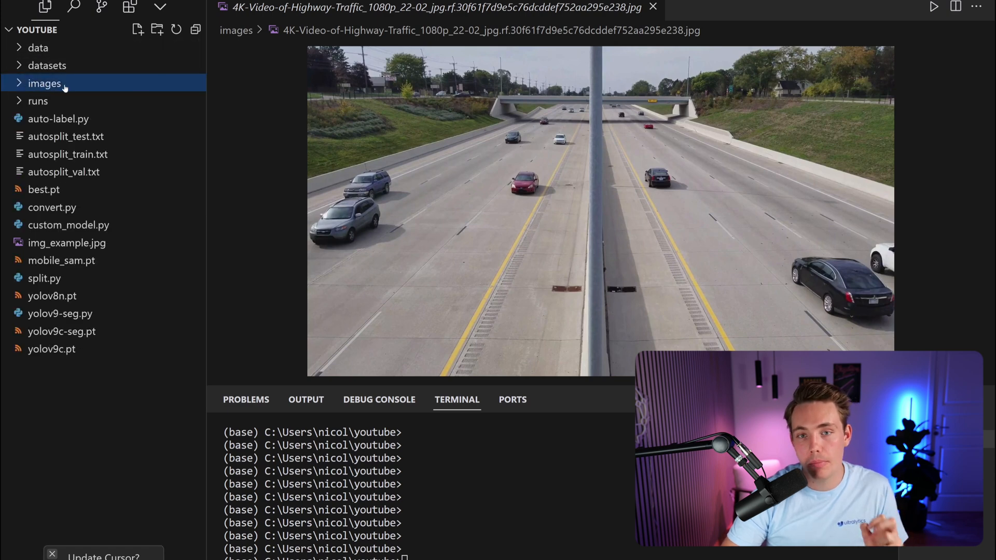
pyautogui.click(655, 8)
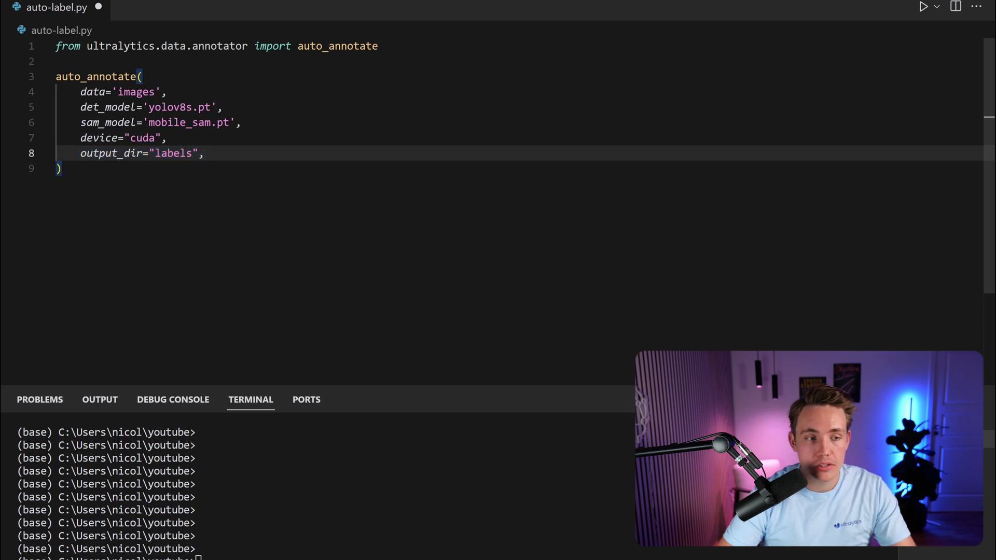
# Edit auto-label.py so auto_annotate uses yolov8s.pt, mobile_sam.pt, cuda and the labels output dir
pyautogui.doubleClick(174, 153)
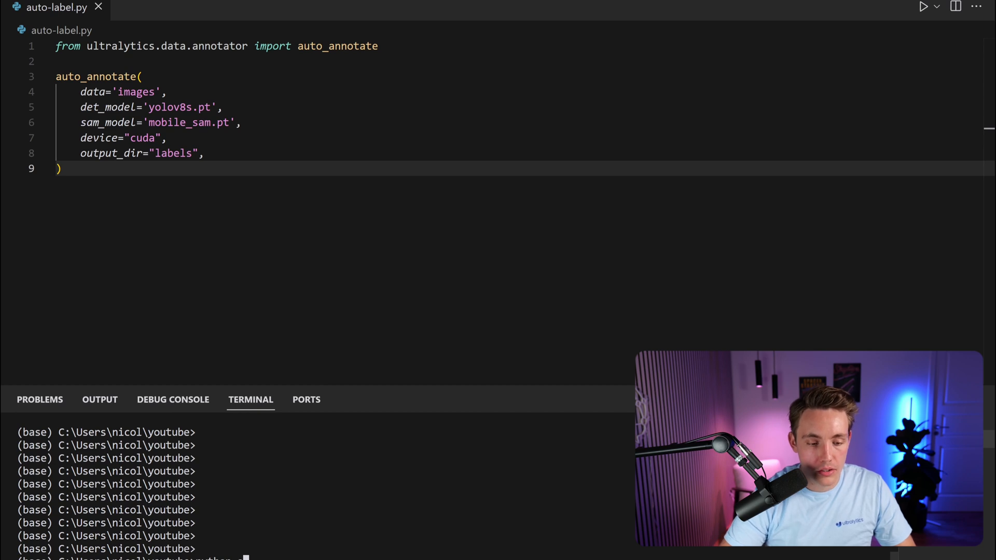
# Run 'python auto-label.py' to annotate all 69 highway images into a labels folder
pyautogui.write('python auto-label.py')
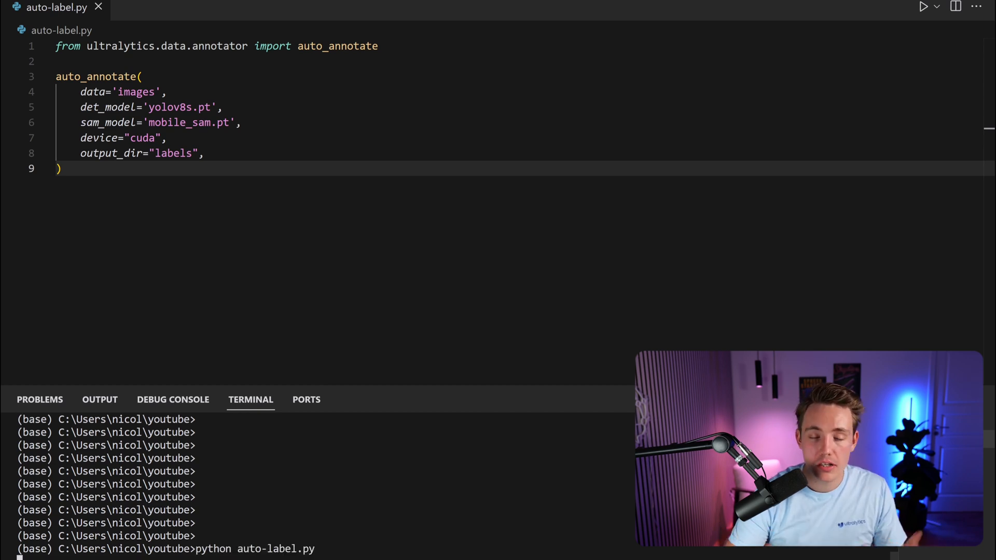
pyautogui.press('Enter')
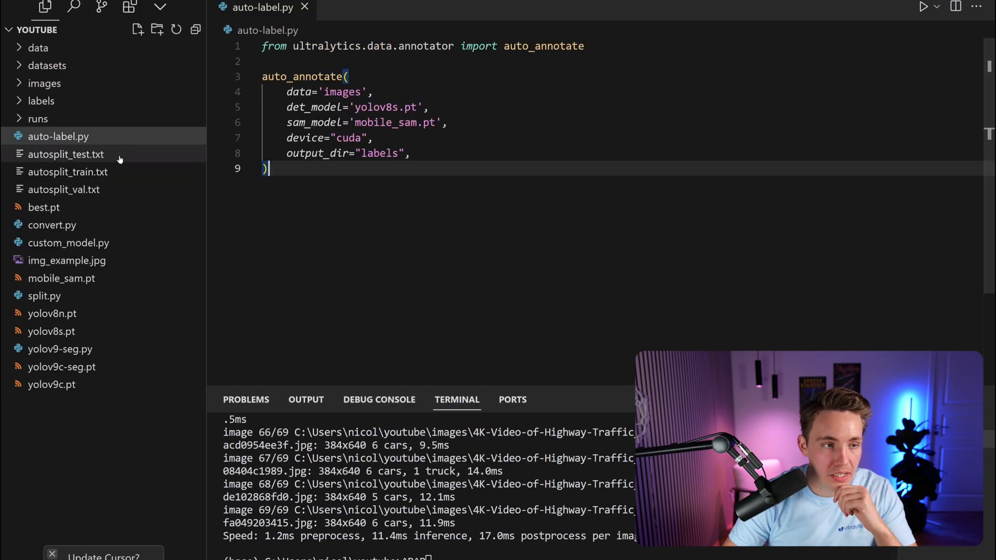
# View the first highway image's label .txt showing class ids and normalised polygon coordinates
pyautogui.rightClick(52, 137)
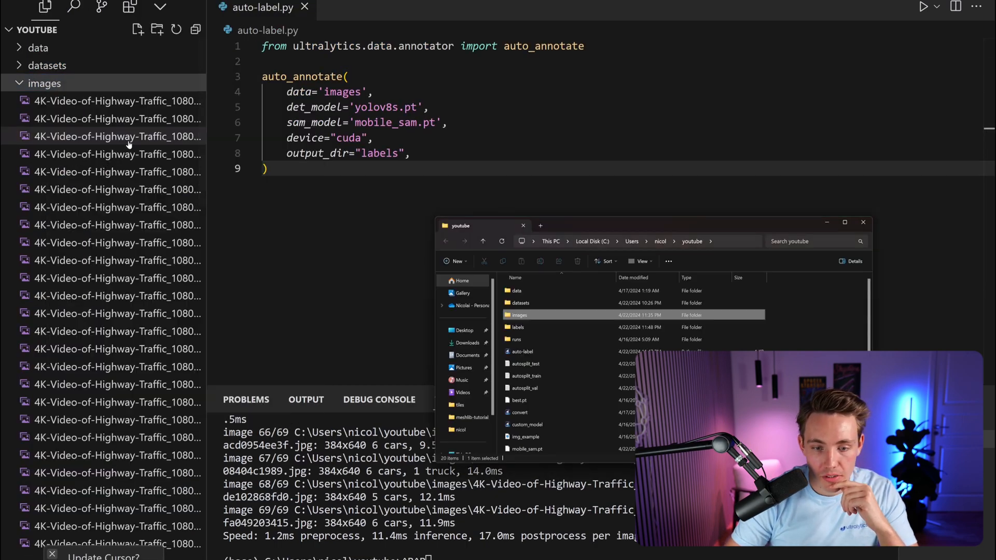
pyautogui.doubleClick(519, 315)
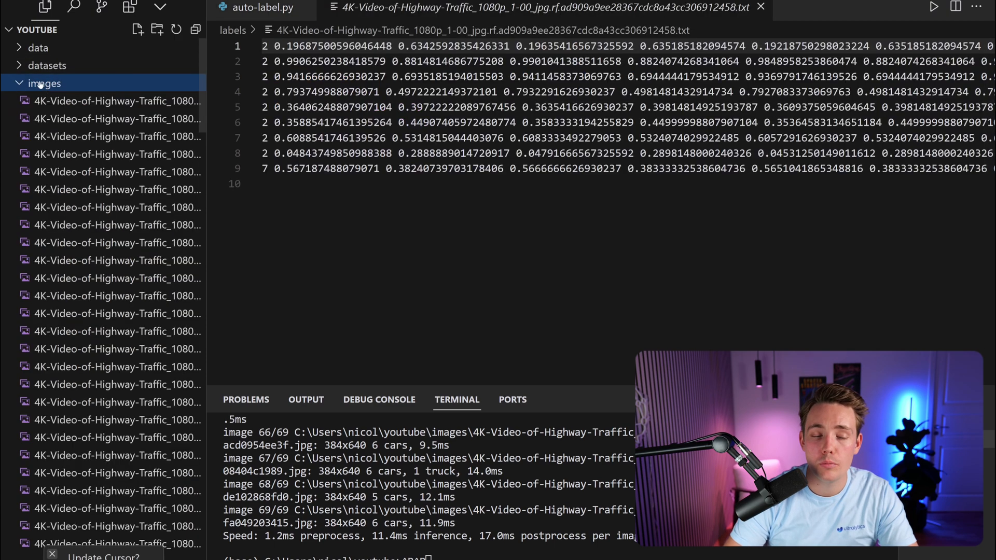
pyautogui.click(104, 101)
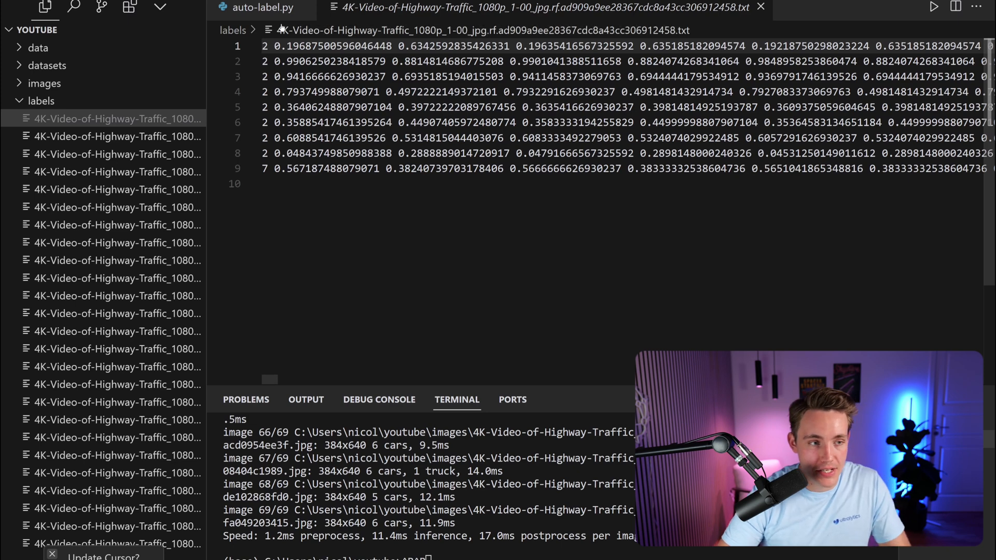
pyautogui.click(40, 100)
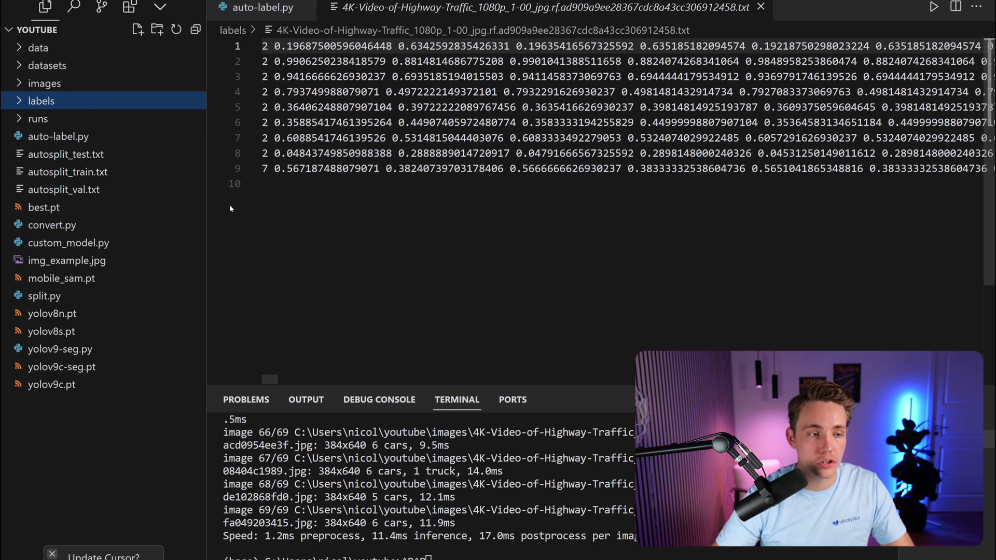
# Drag all 69 label .txt files into the images folder and confirm the Move
pyautogui.click(37, 295)
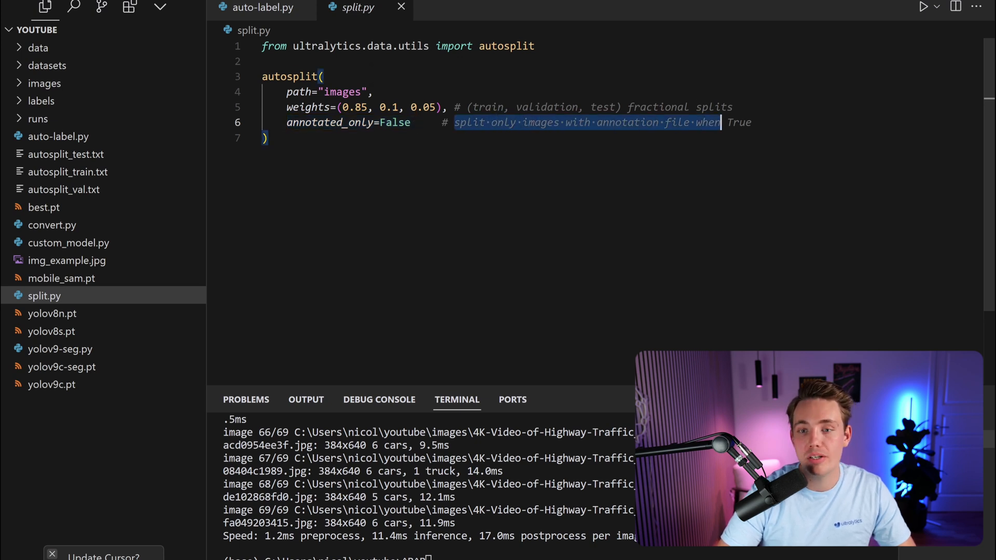
pyautogui.click(41, 101)
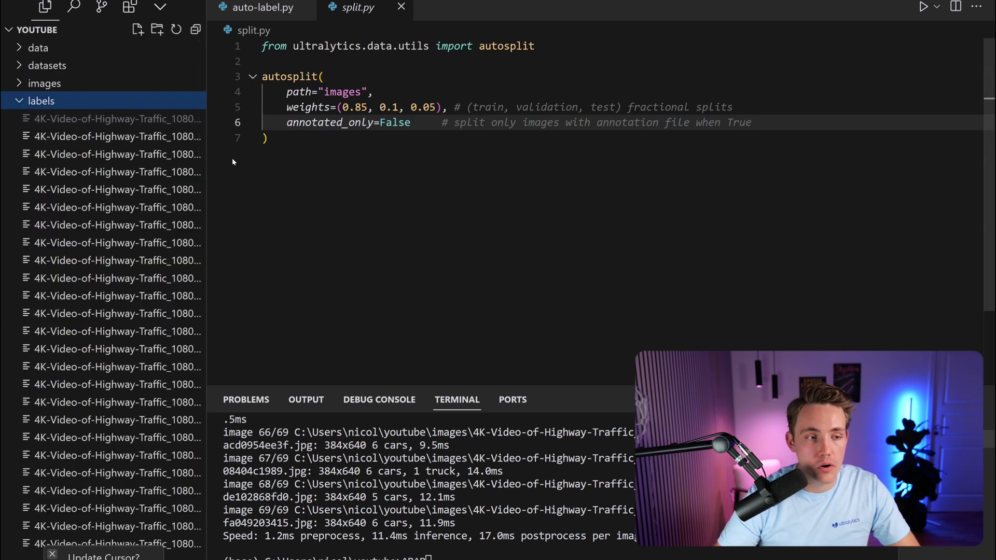
pyautogui.click(104, 120)
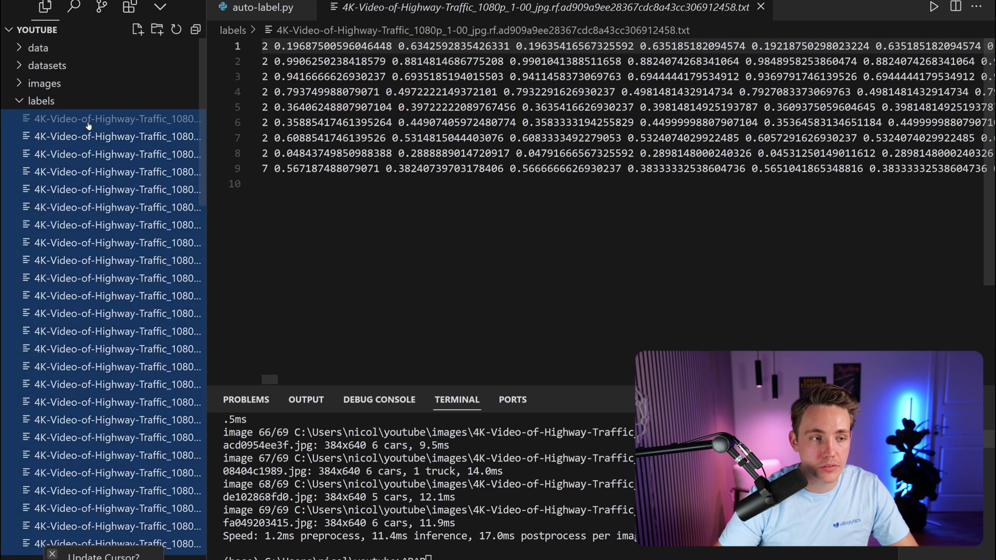
pyautogui.moveTo(83, 121); pyautogui.dragTo(44, 83)
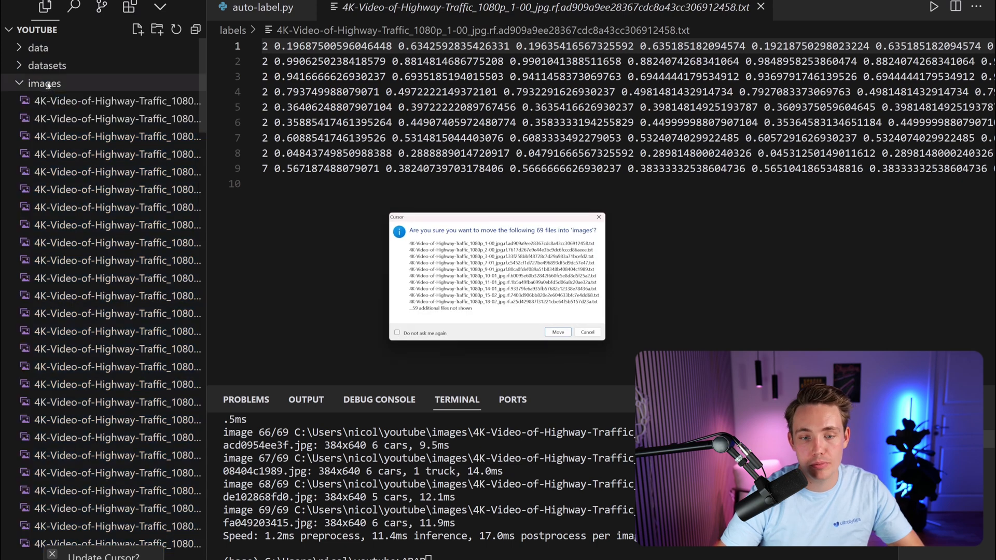
pyautogui.click(557, 332)
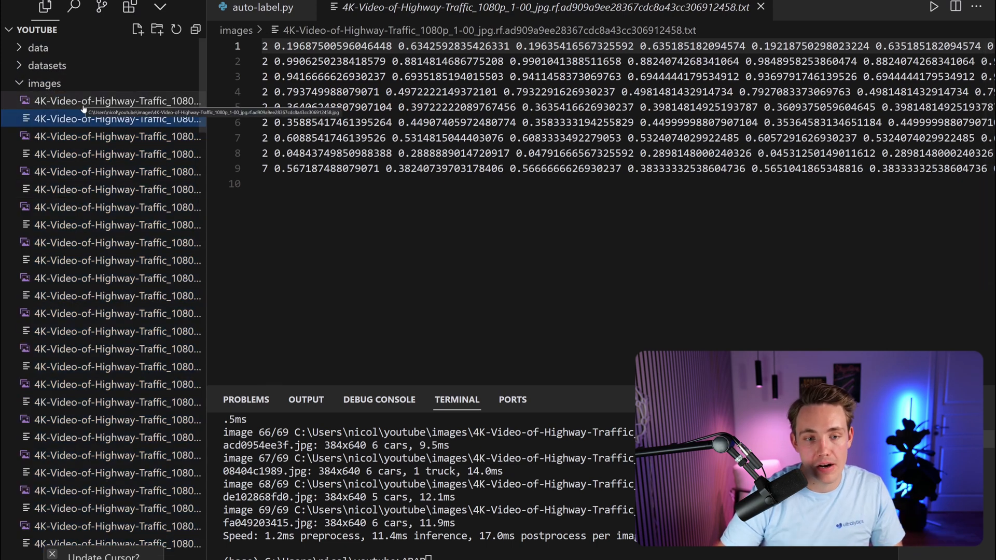
pyautogui.click(257, 9)
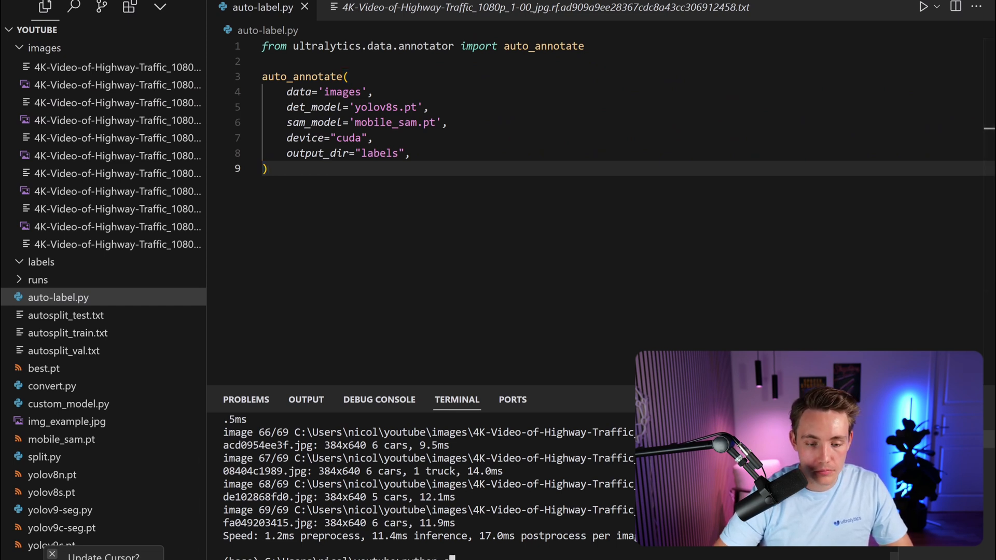
# Run python split.py to build train/val/test lists, then check autosplit_val.txt
pyautogui.write('python split.py')
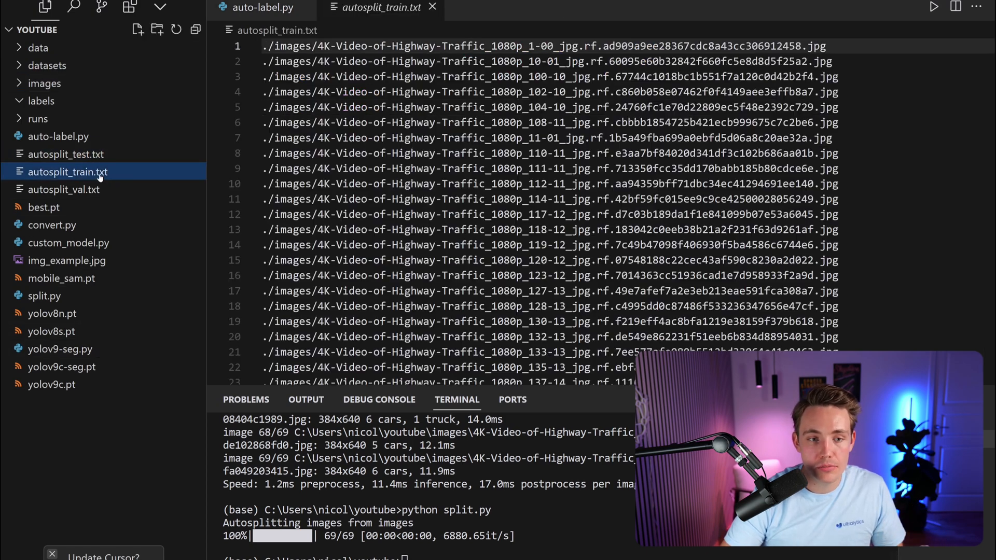
pyautogui.click(63, 189)
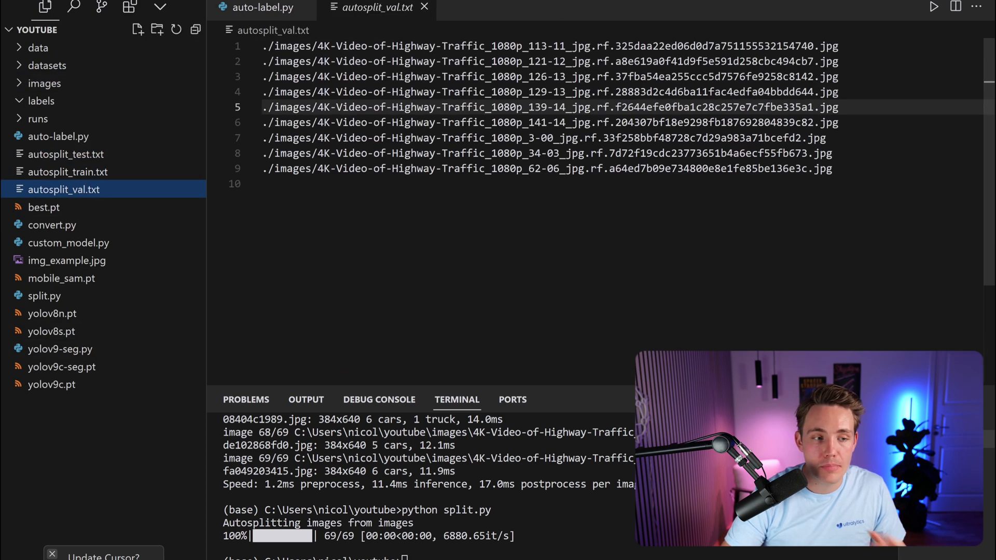
pyautogui.click(260, 9)
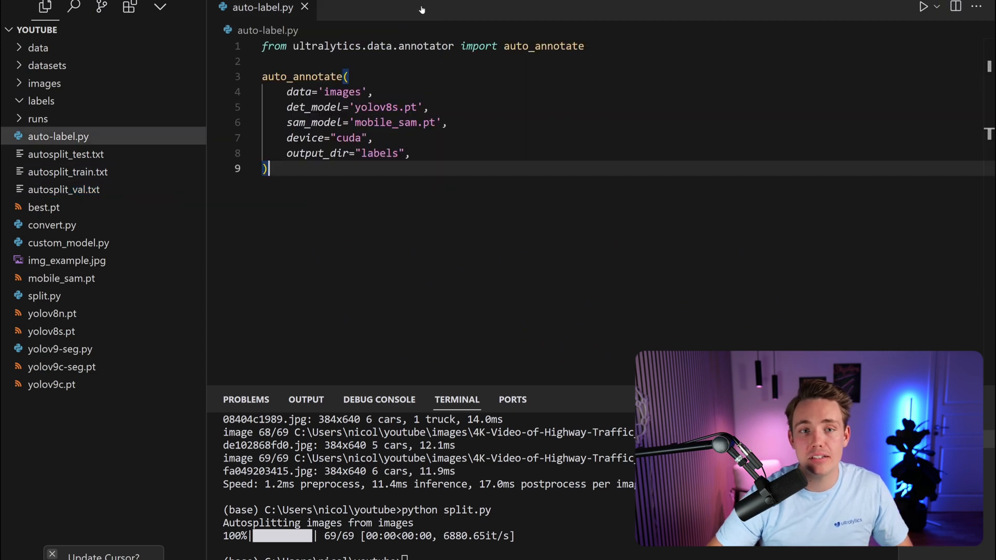